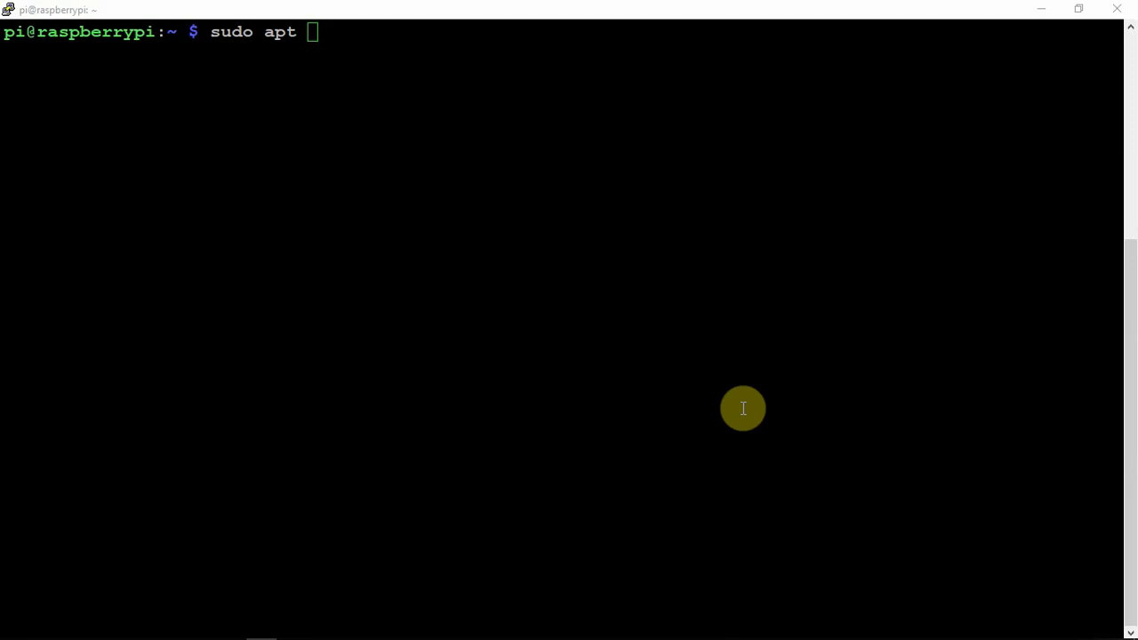
Step: Install git-core with sudo apt and clone the lightshowpi repository into the home folder
text(install git-core)
text(cd ~)
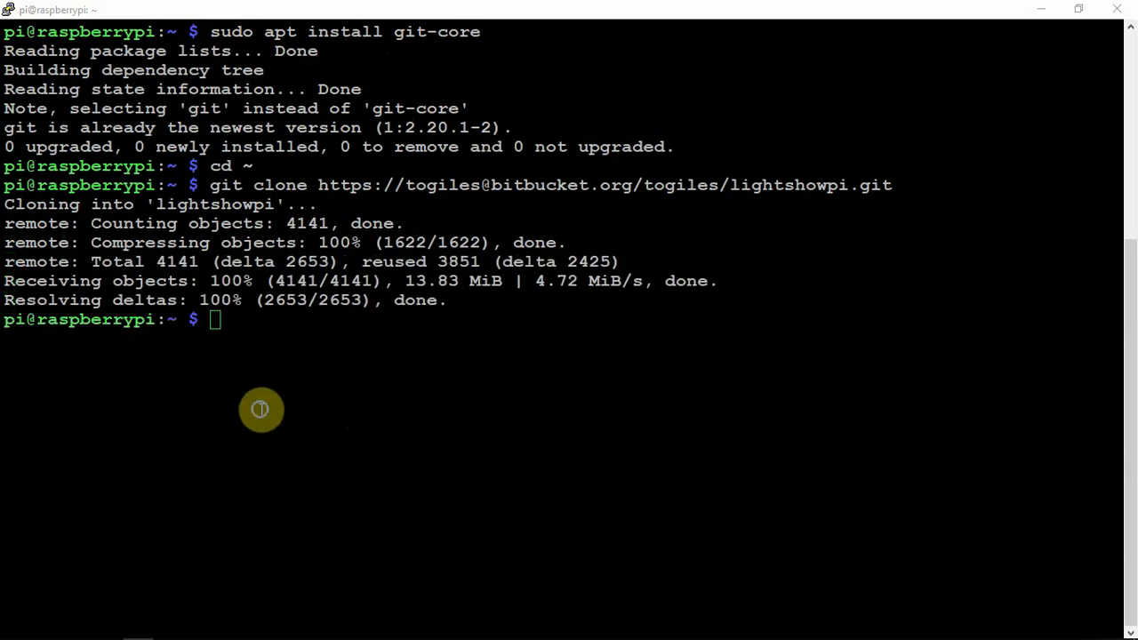
Step: Enter lightshowpi, run git fetch && git checkout stable, and dismiss the Windows backup popup
text(cd lightshowpi)
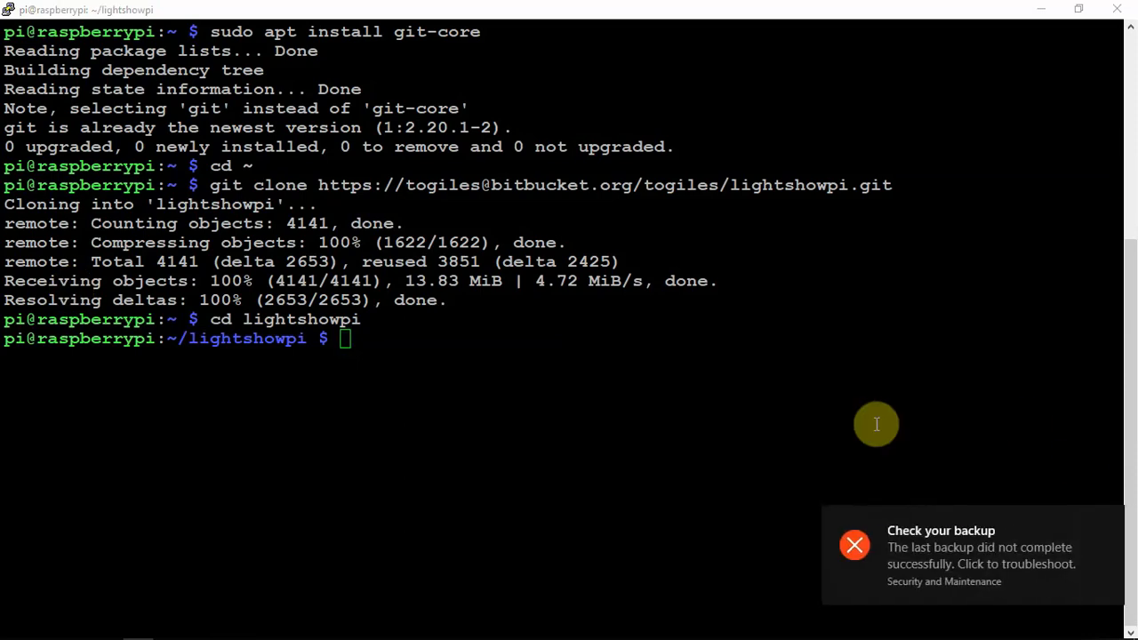
text(git fetch && git checkout stable)
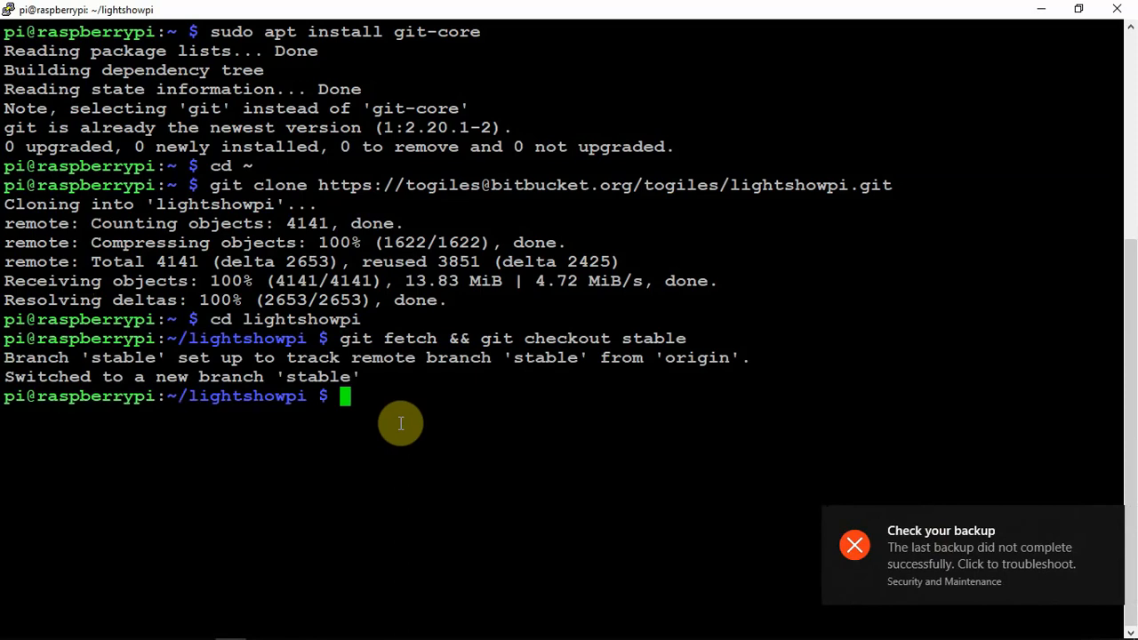
mouse_move(974, 427)
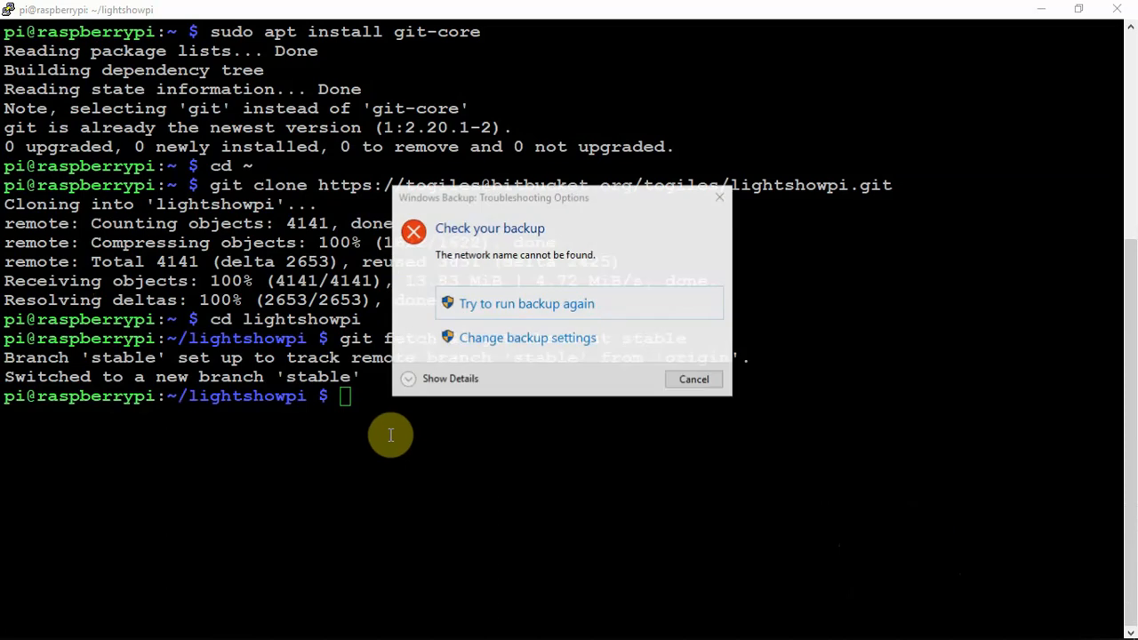
click(693, 378)
text(cd /home/pi/lightshowpi)
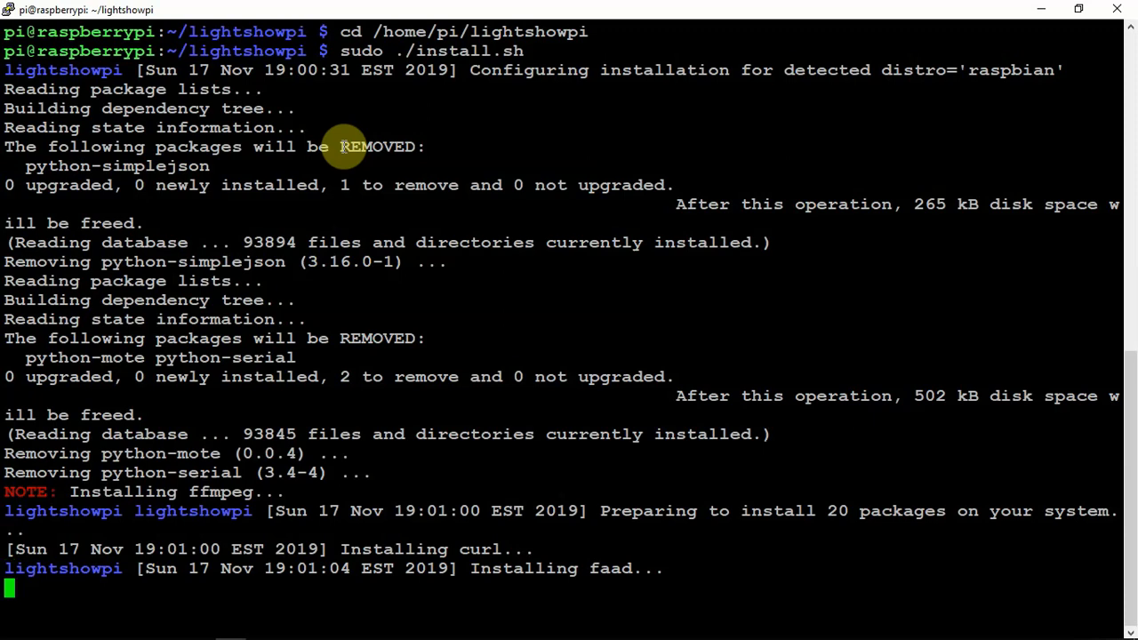
Step: Follow the sudo ./install.sh output down to the swig2.0 'no installation candidate' failure
scroll(down, 3)
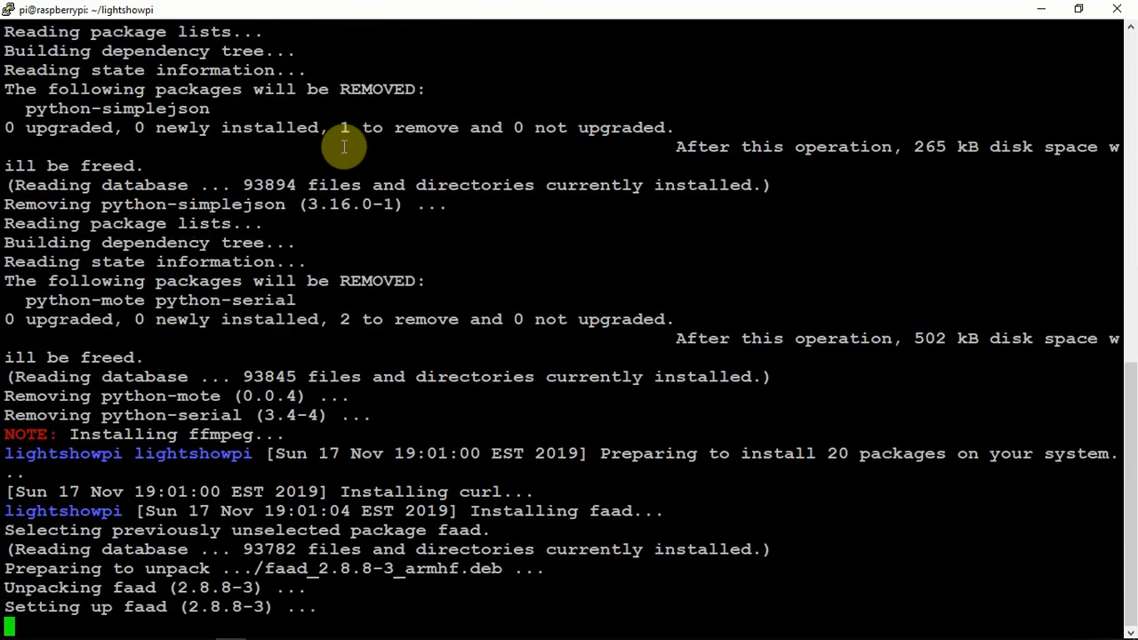
scroll(down, 3)
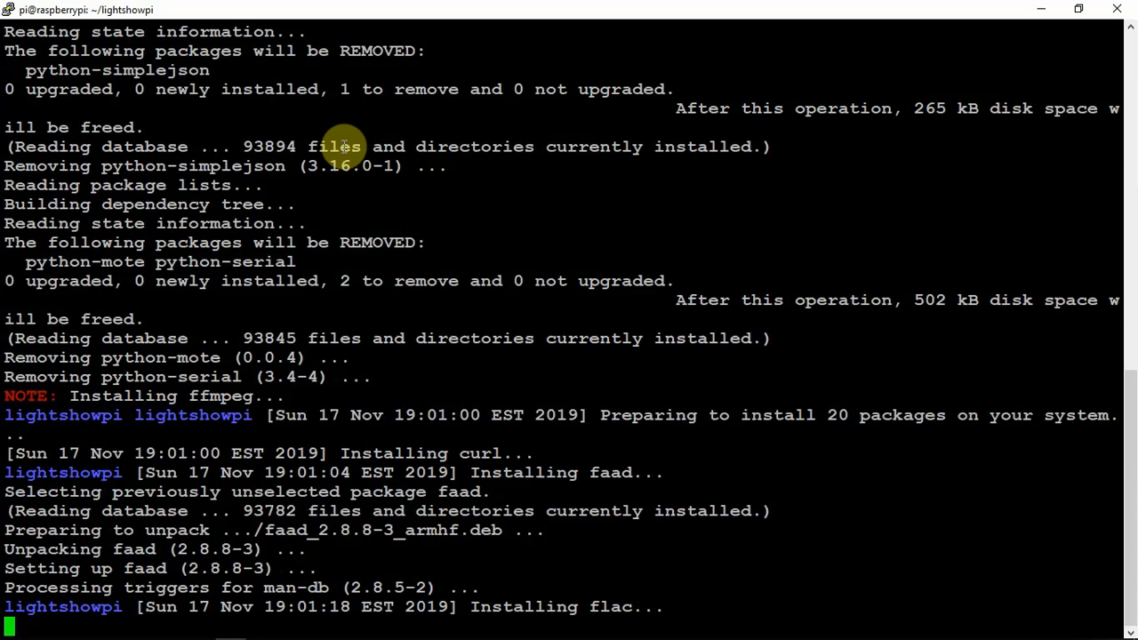
scroll(down, 3)
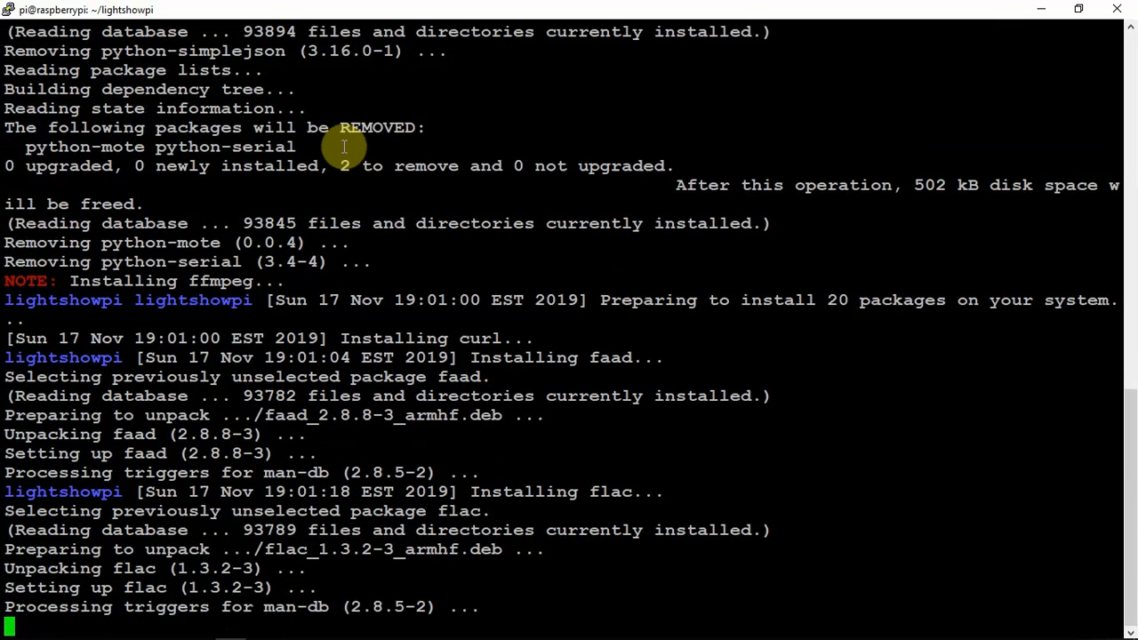
scroll(down, 3)
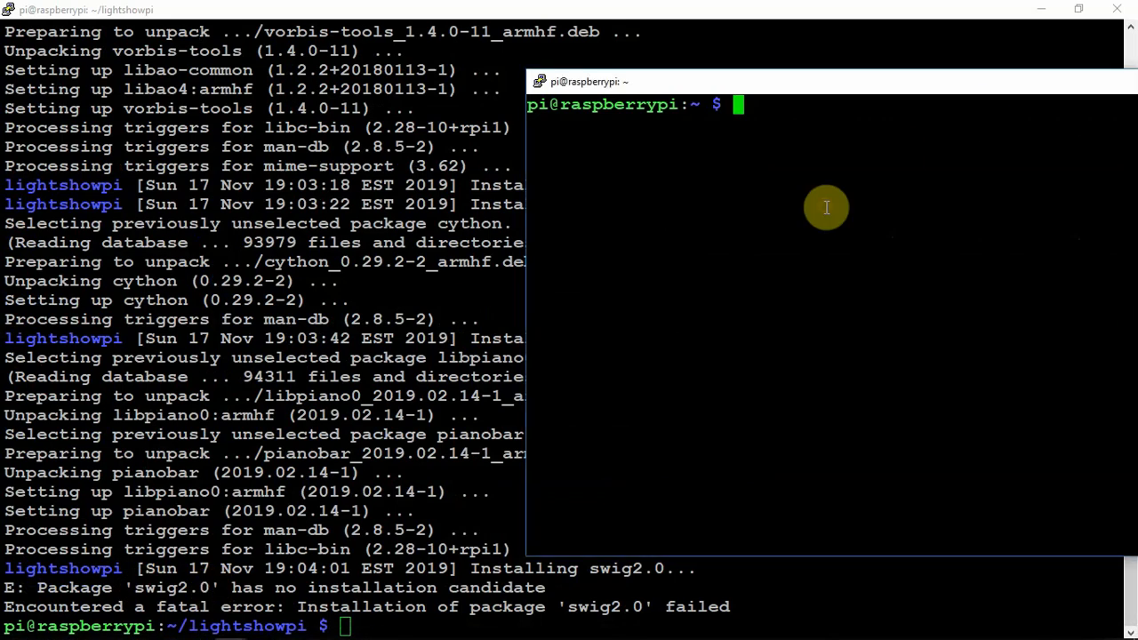
Step: List lightshowpi, enter install-scripts and list its archarm, raspbian and TEMPLATE scripts
text(cd lightshowpi/)
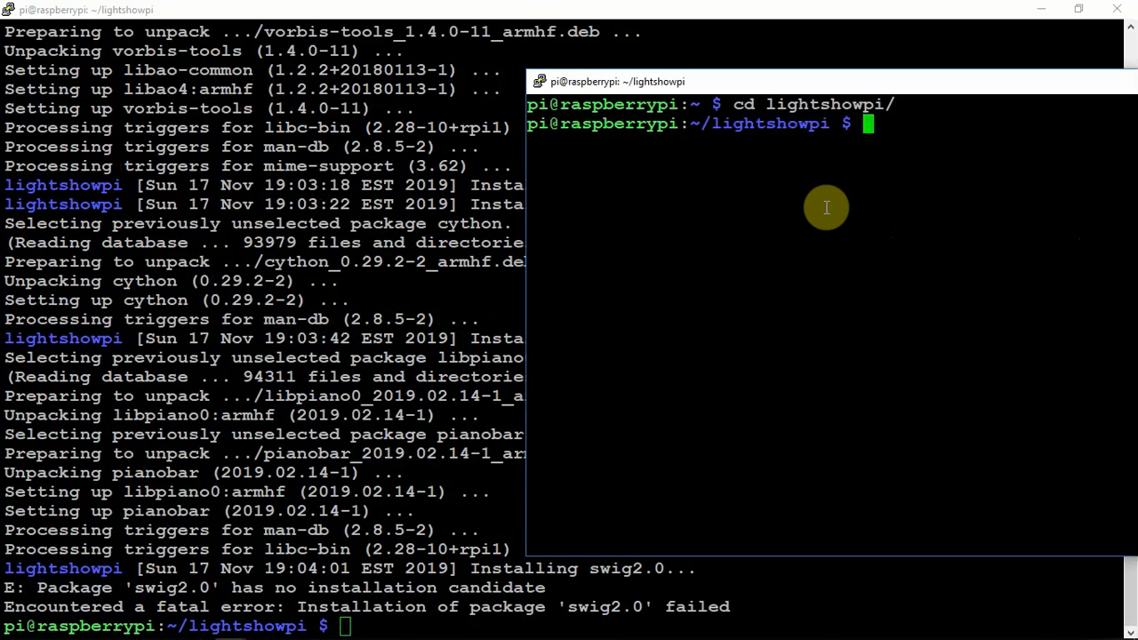
text(ls)
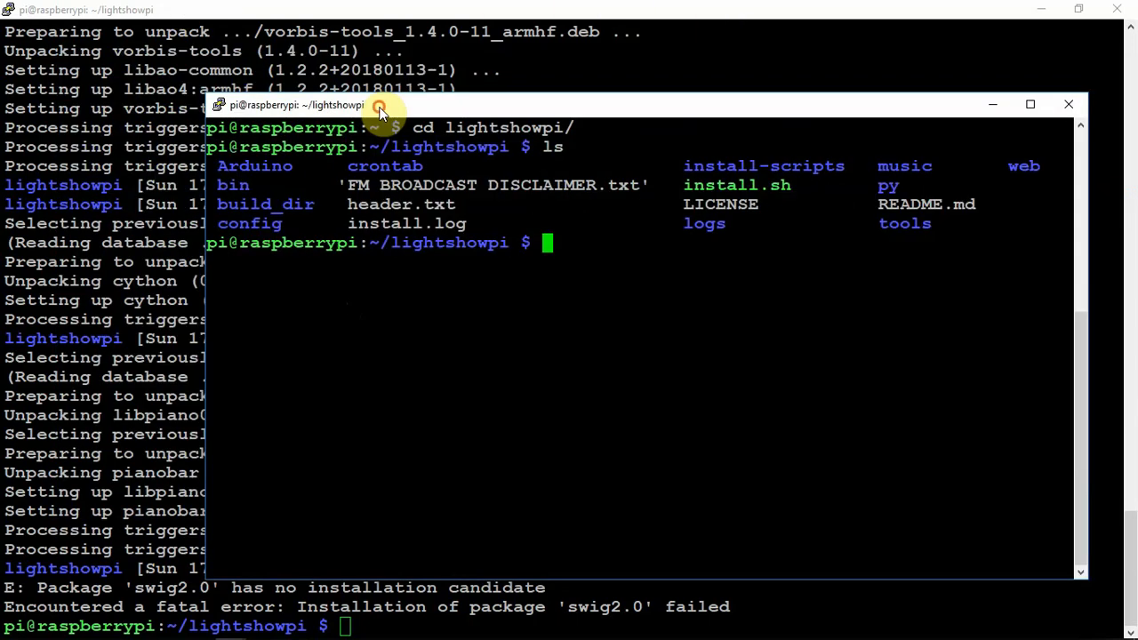
mouse_move(509, 263)
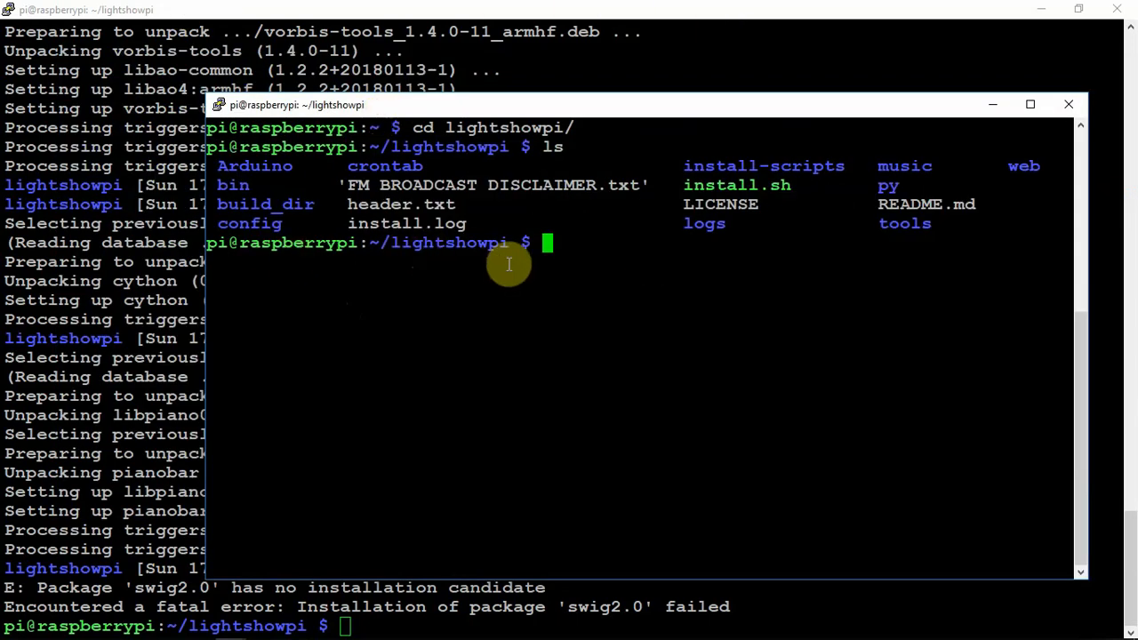
mouse_move(765, 178)
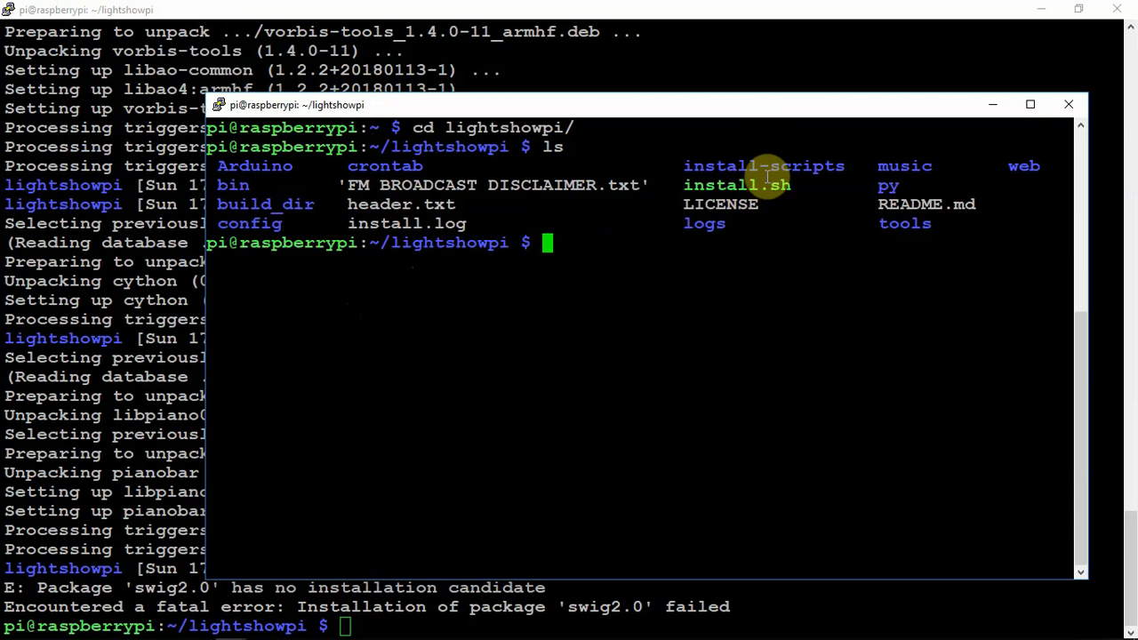
mouse_move(764, 174)
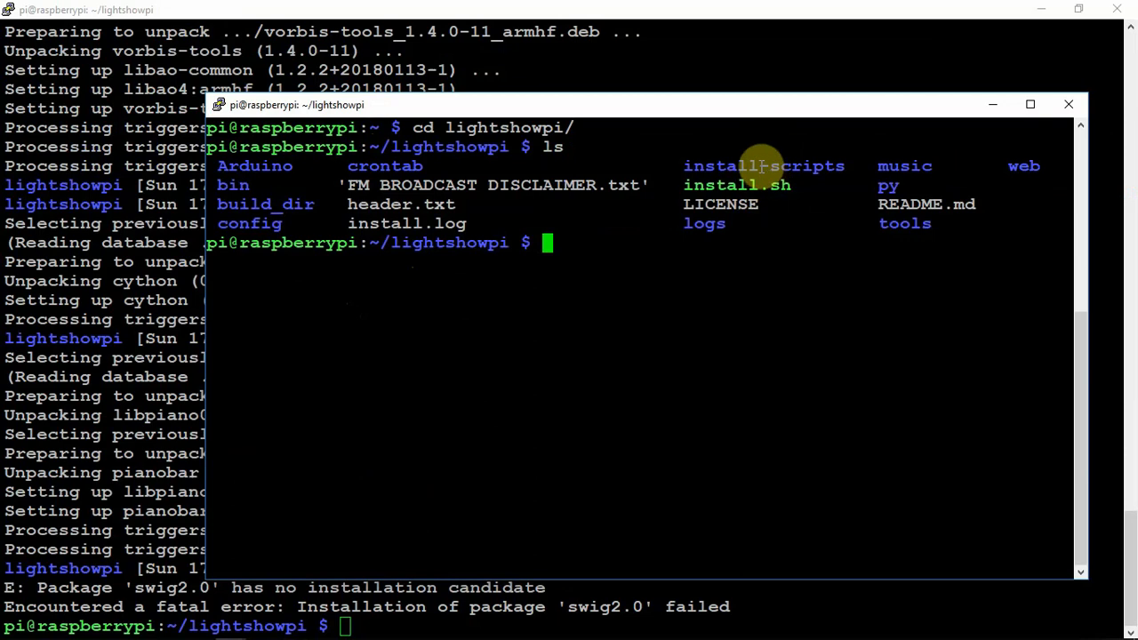
text(cd)
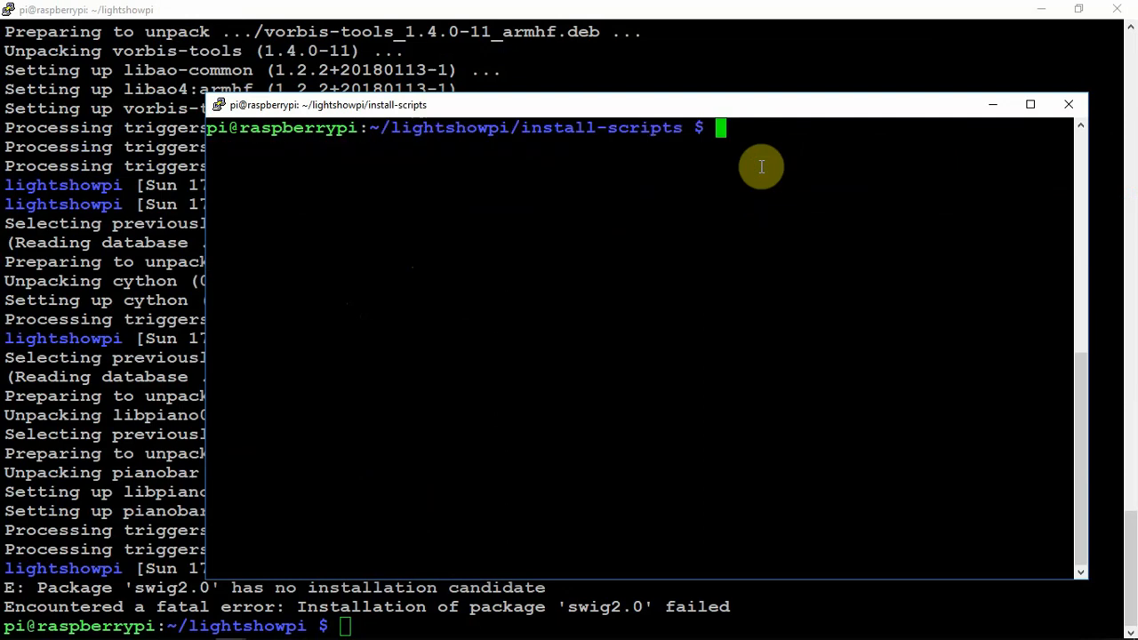
text(ls)
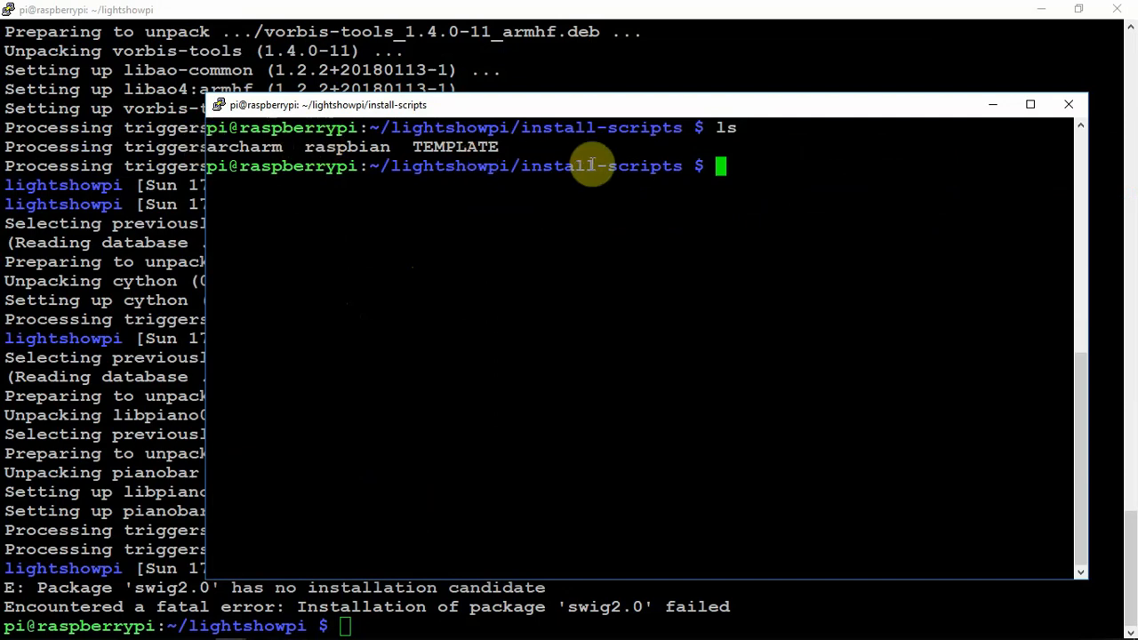
text(sudo)
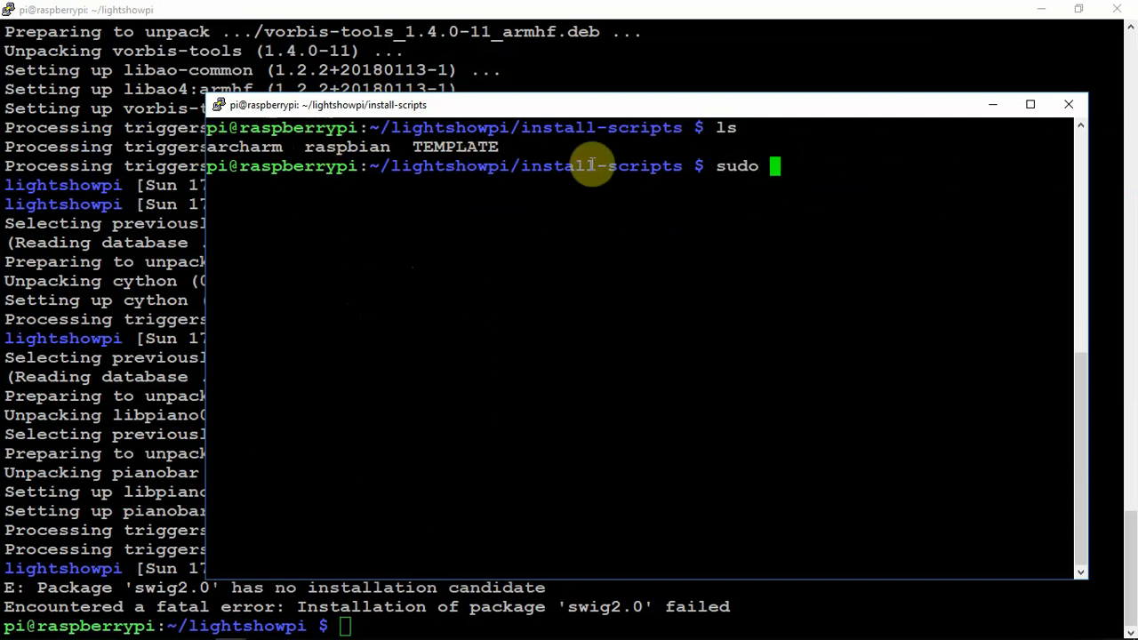
Step: Edit raspbian in sudo nano, changing swig2.0 to swig3.0, then save and exit
text(nano r)
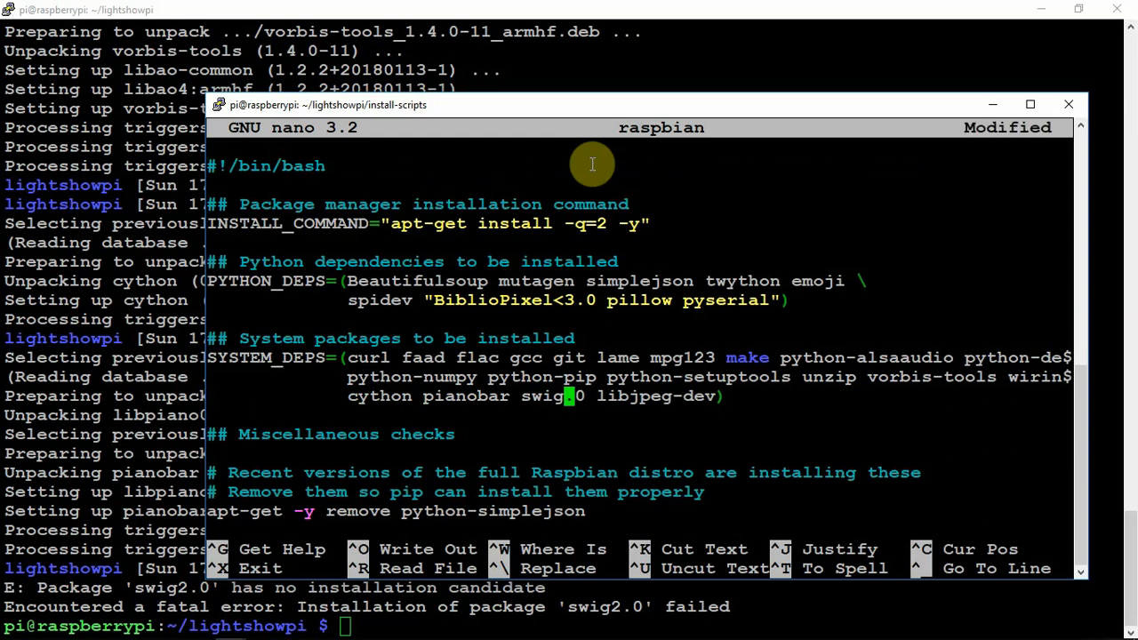
text(3)
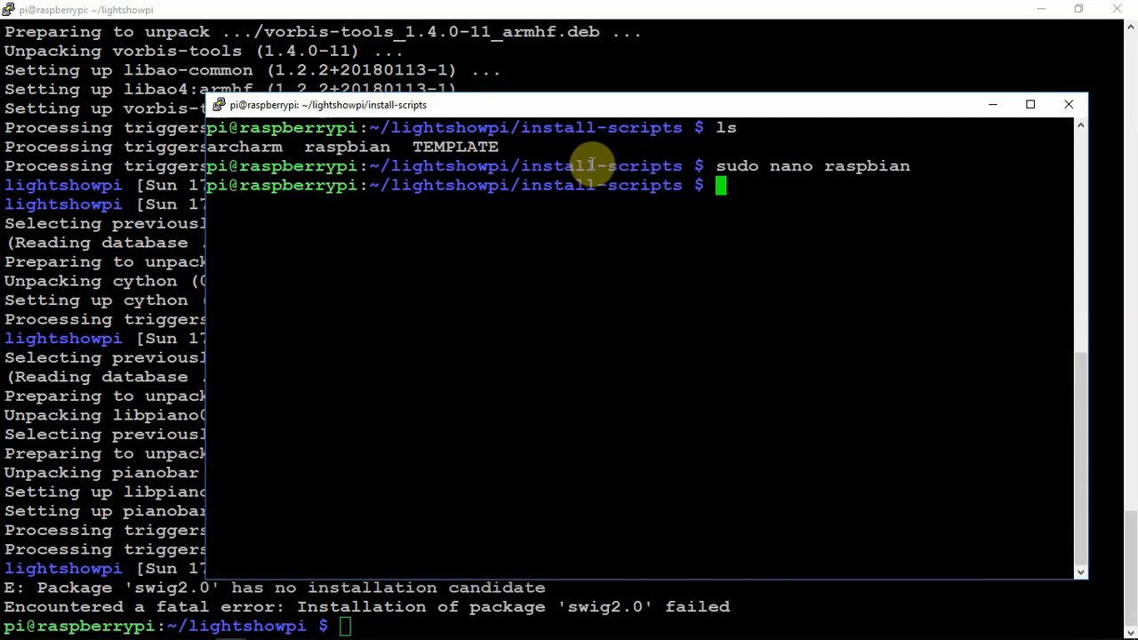
mouse_move(732, 132)
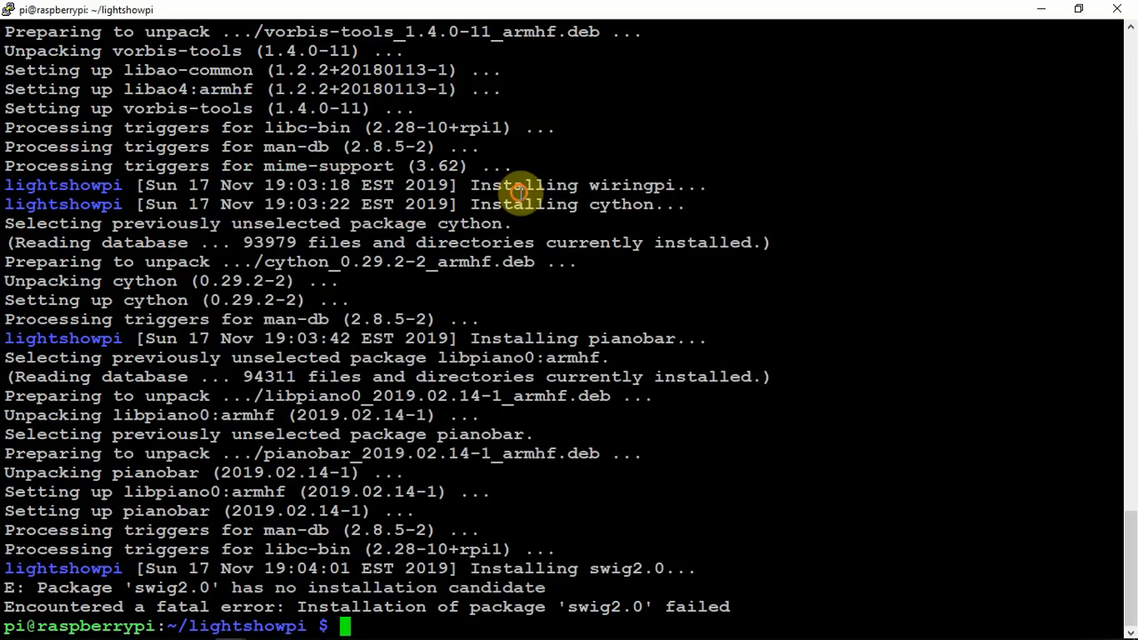
Step: Rerun sudo ./install.sh and follow the output to the fatal wiringpi installation error
text(sudo ./install.sh)
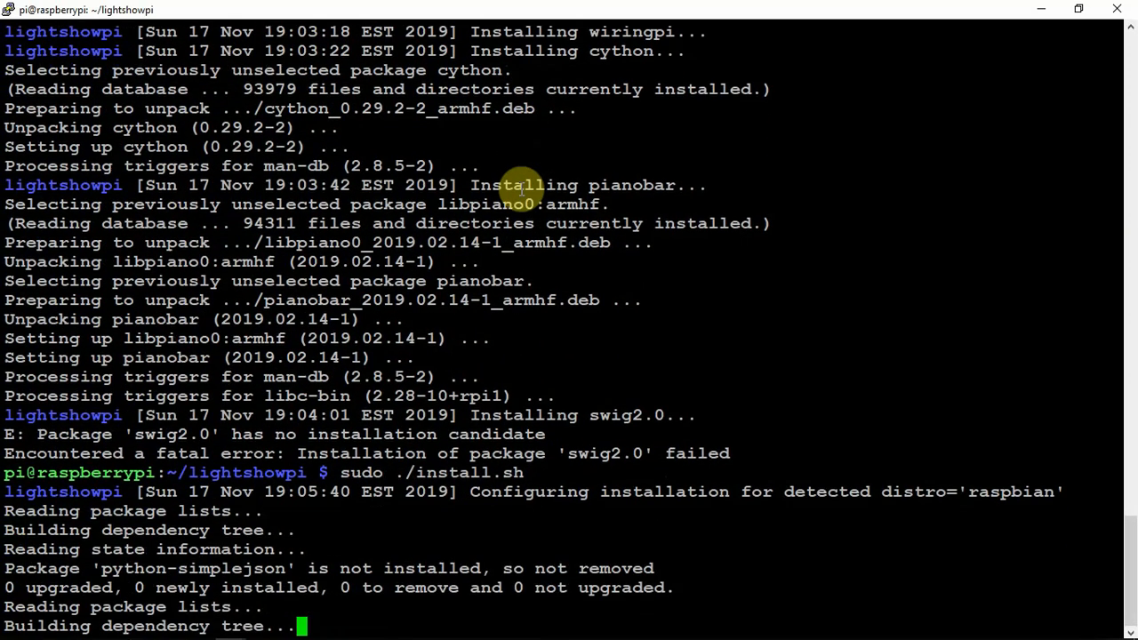
scroll(down, 3)
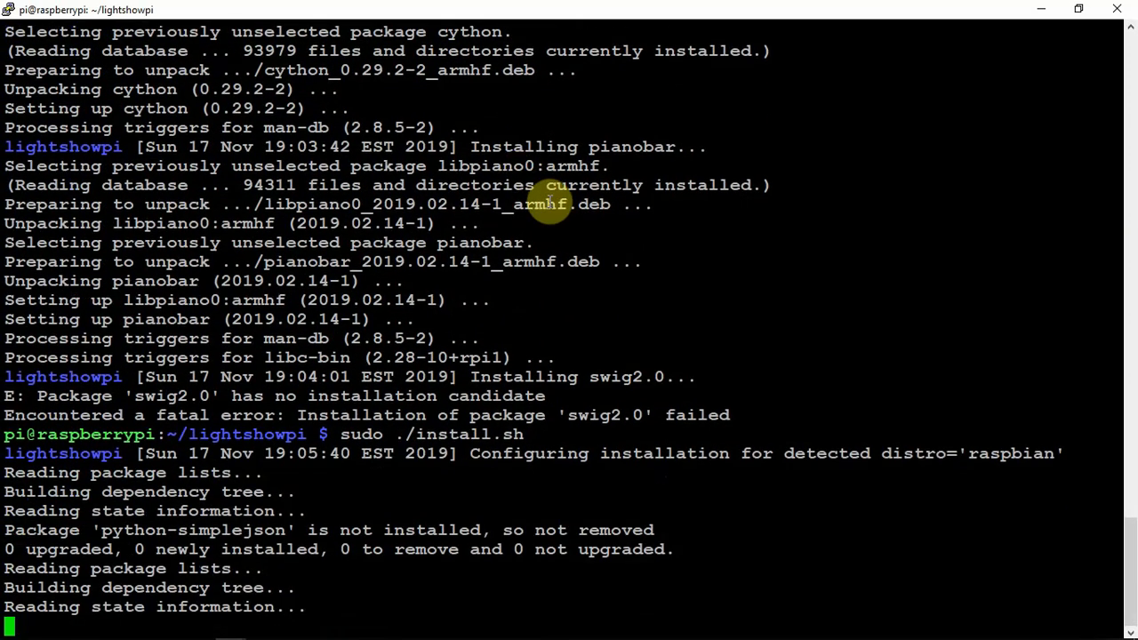
scroll(down, 3)
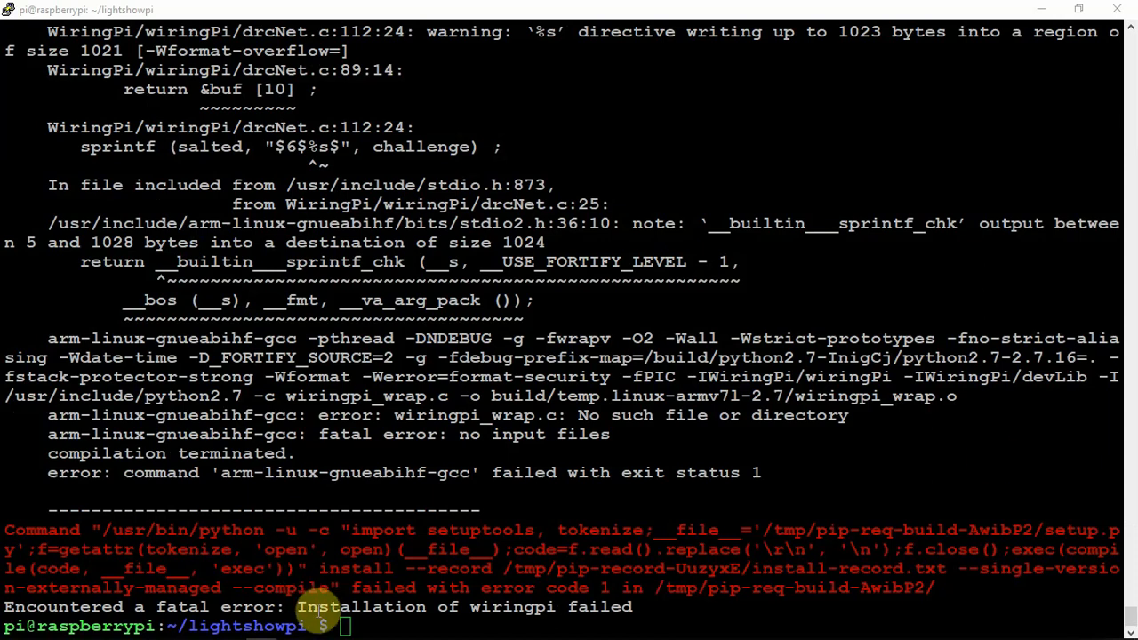
mouse_move(412, 524)
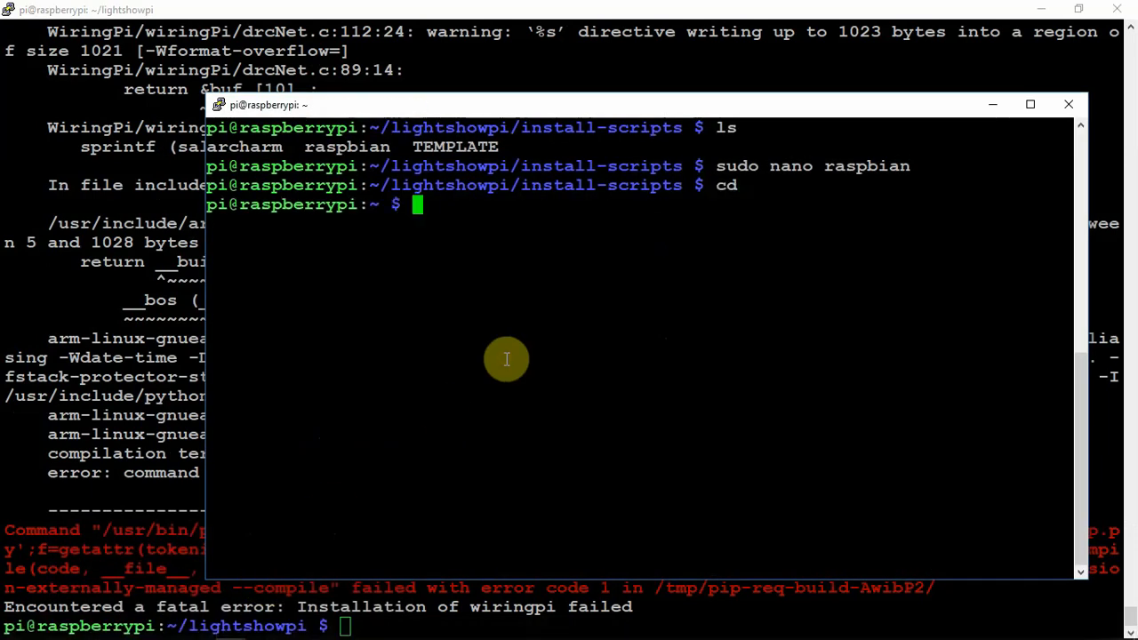
Step: Run sudo apt purge wiringpi and confirm with y to remove the package completely
text(sudo ap)
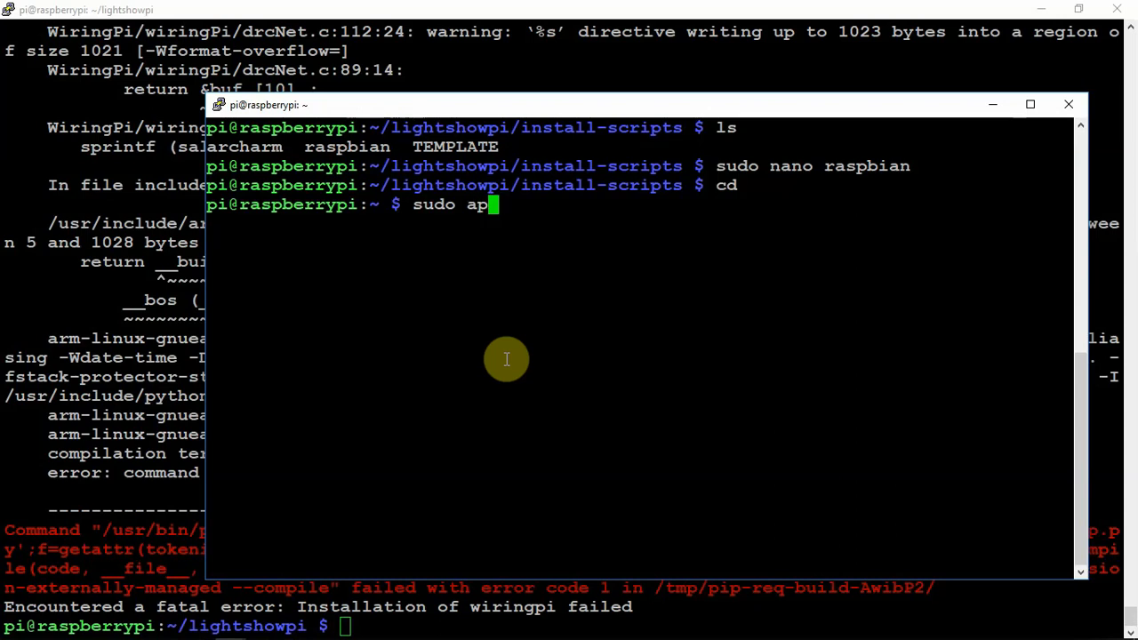
text(t)
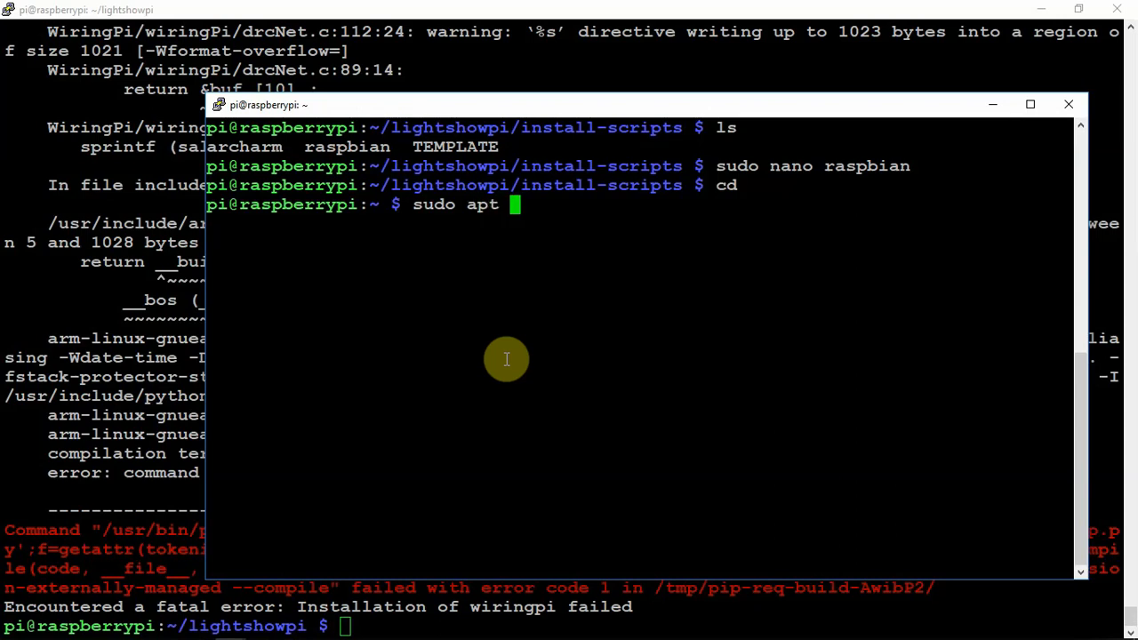
text(p)
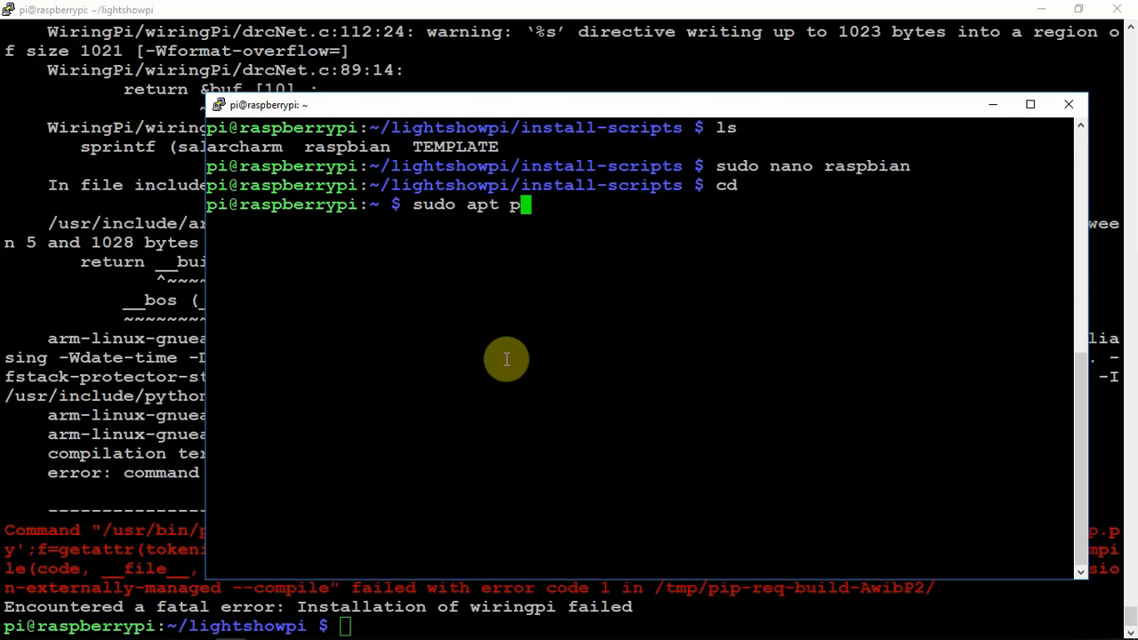
text(urge wi)
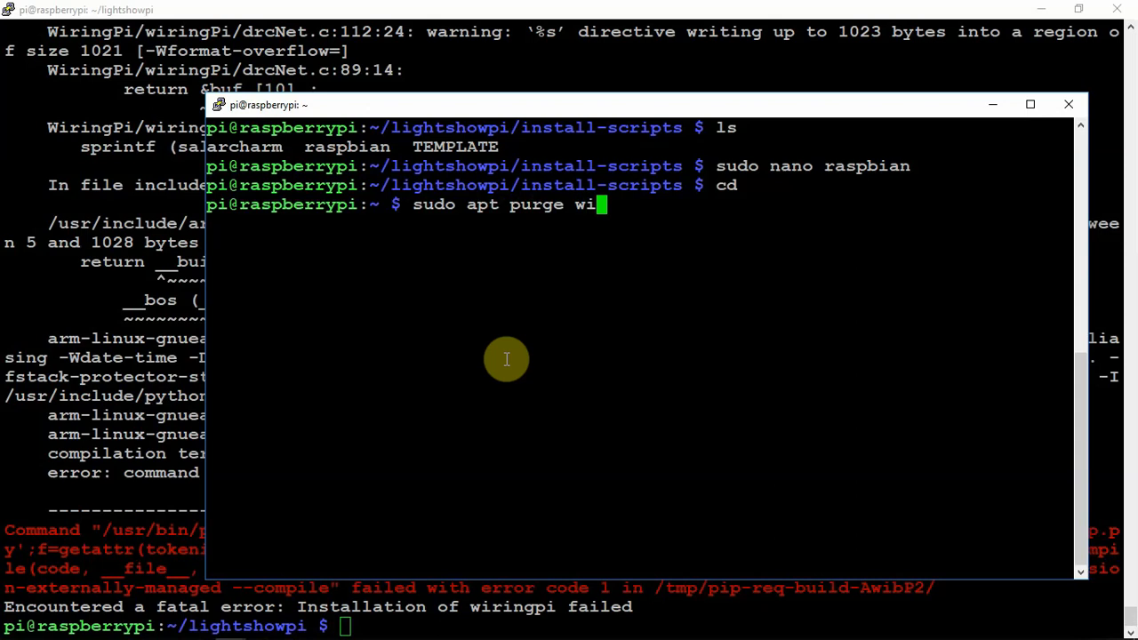
text(ringpi)
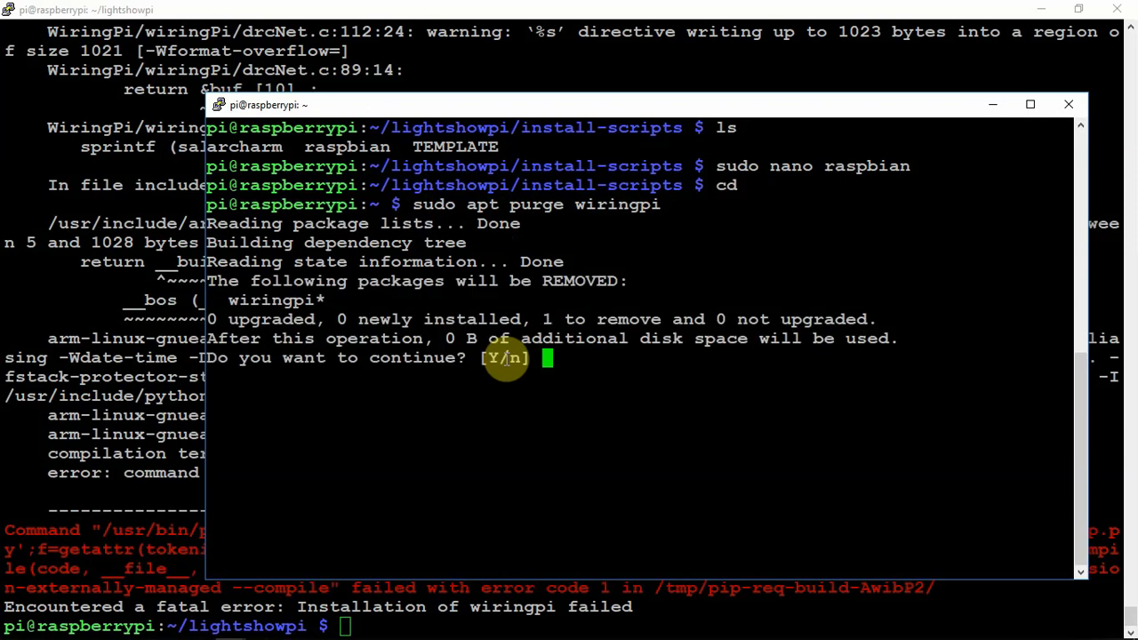
text(y)
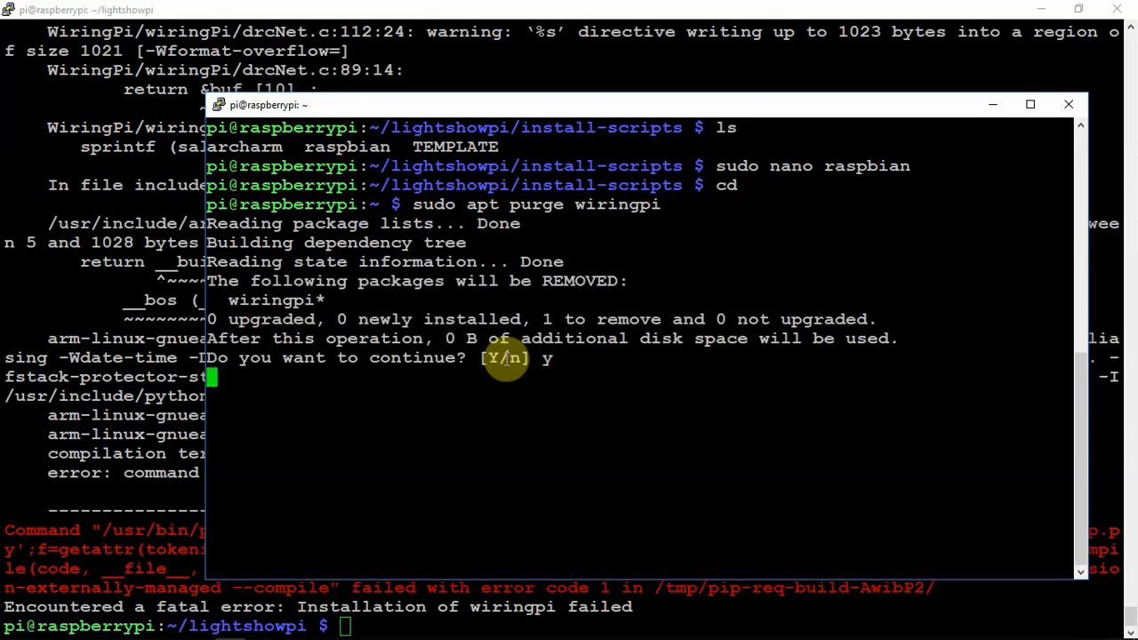
key(Return)
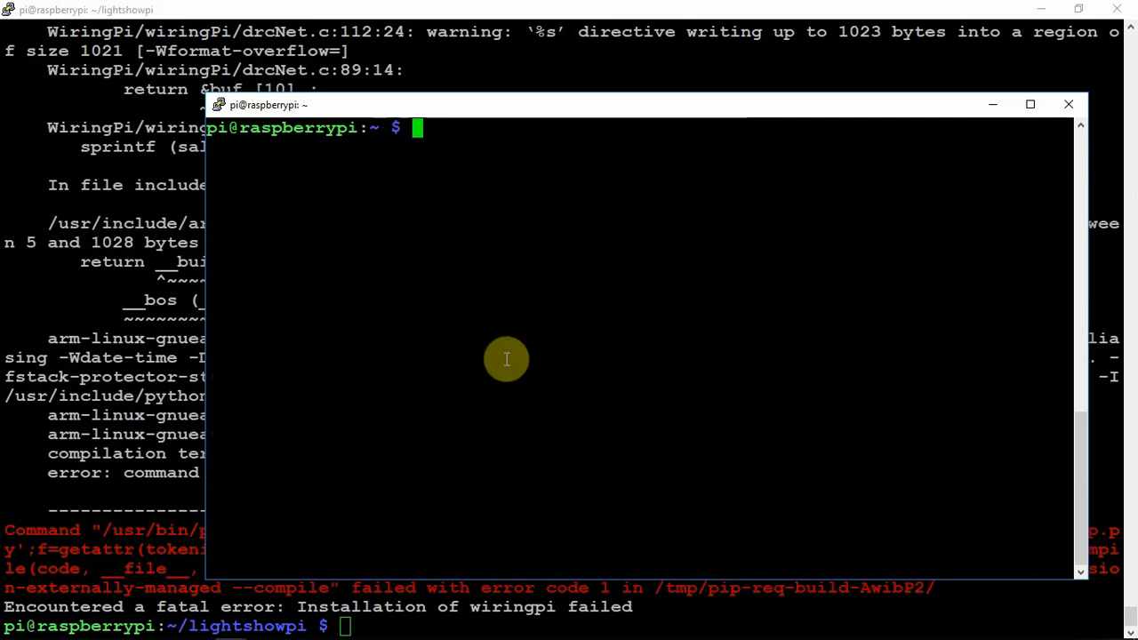
Step: Enter lightshowpi/, list its files, and open install.sh with sudo nano
text(cd)
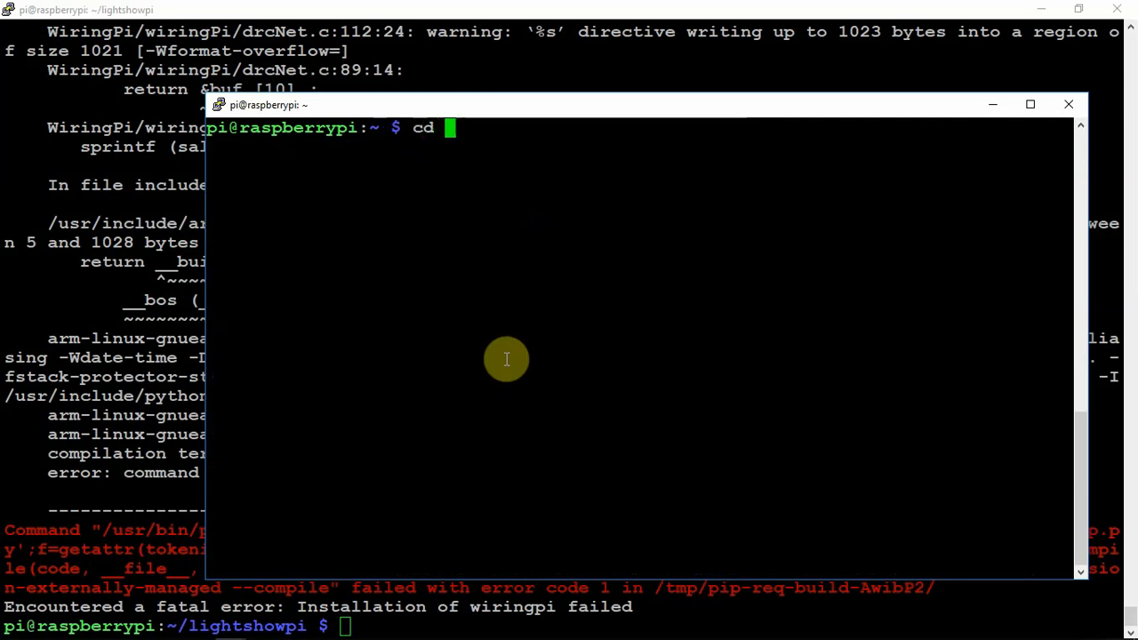
text(lightshowpi/)
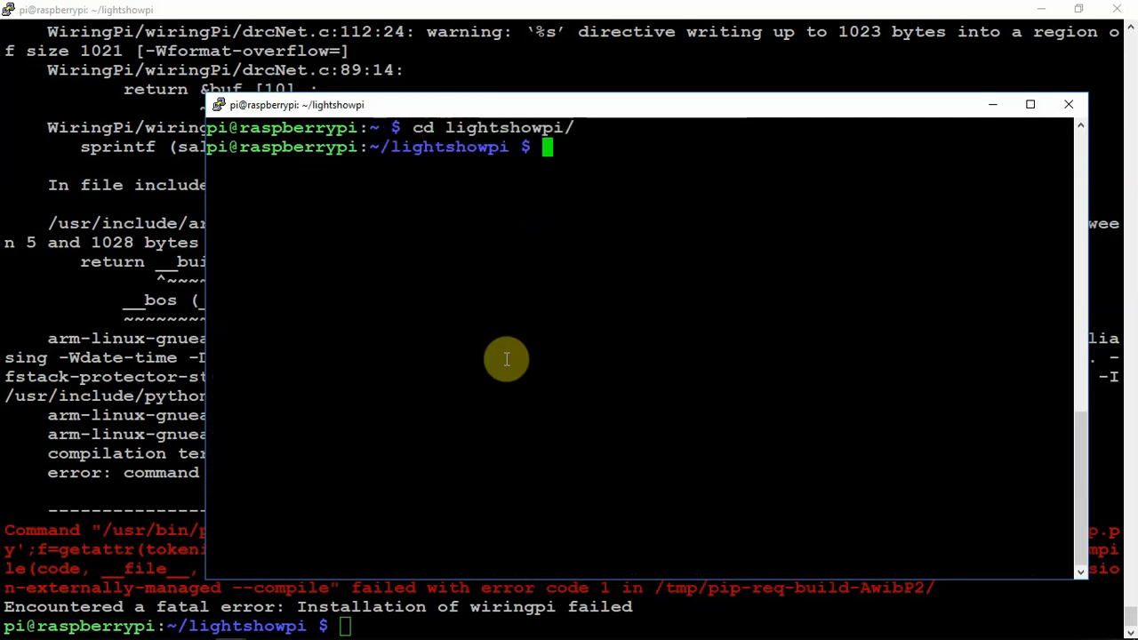
text(ls)
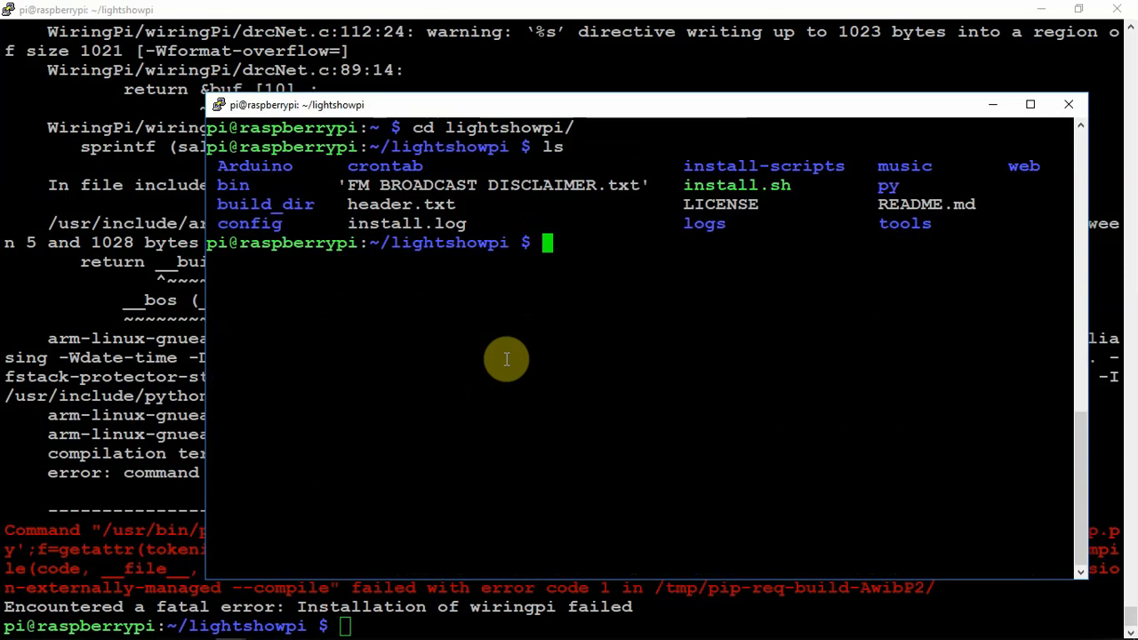
mouse_move(761, 185)
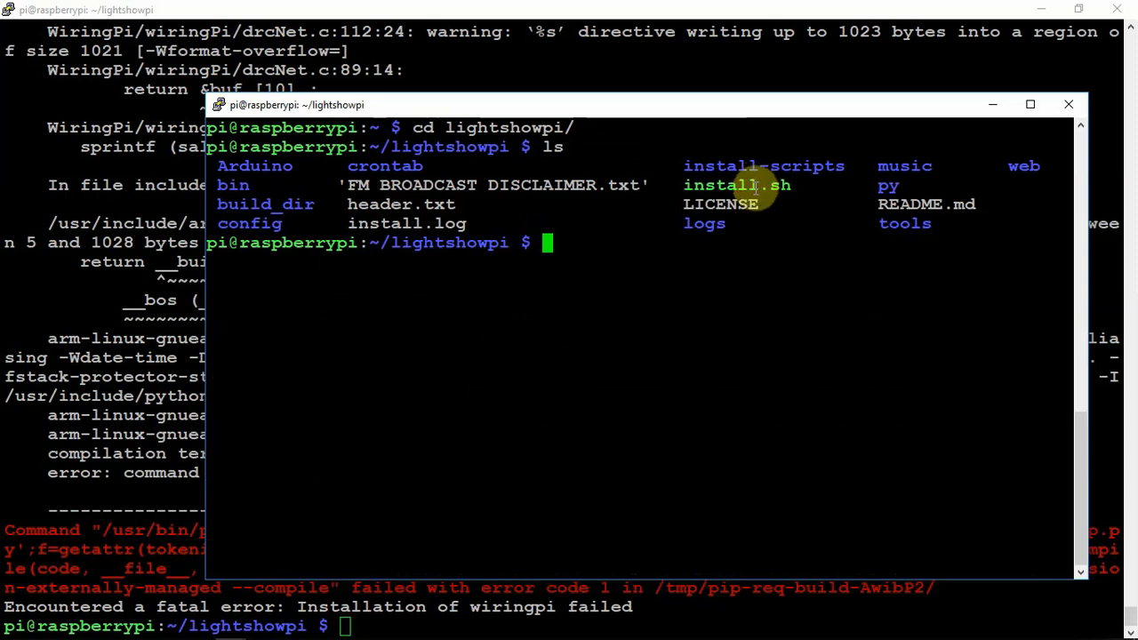
mouse_move(752, 418)
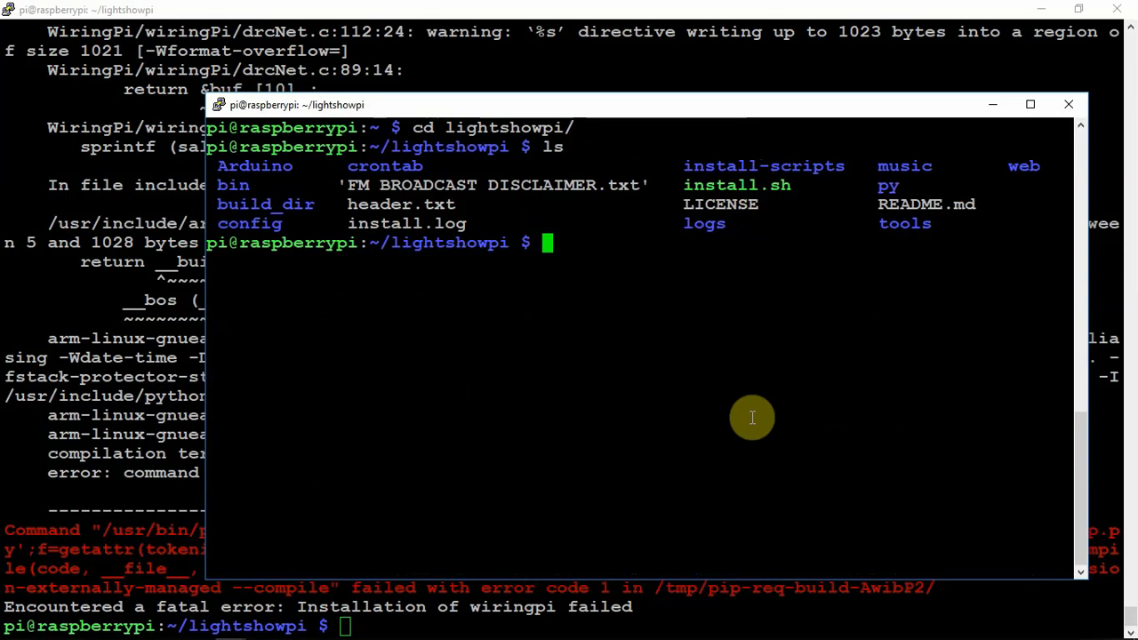
text(sudo nano)
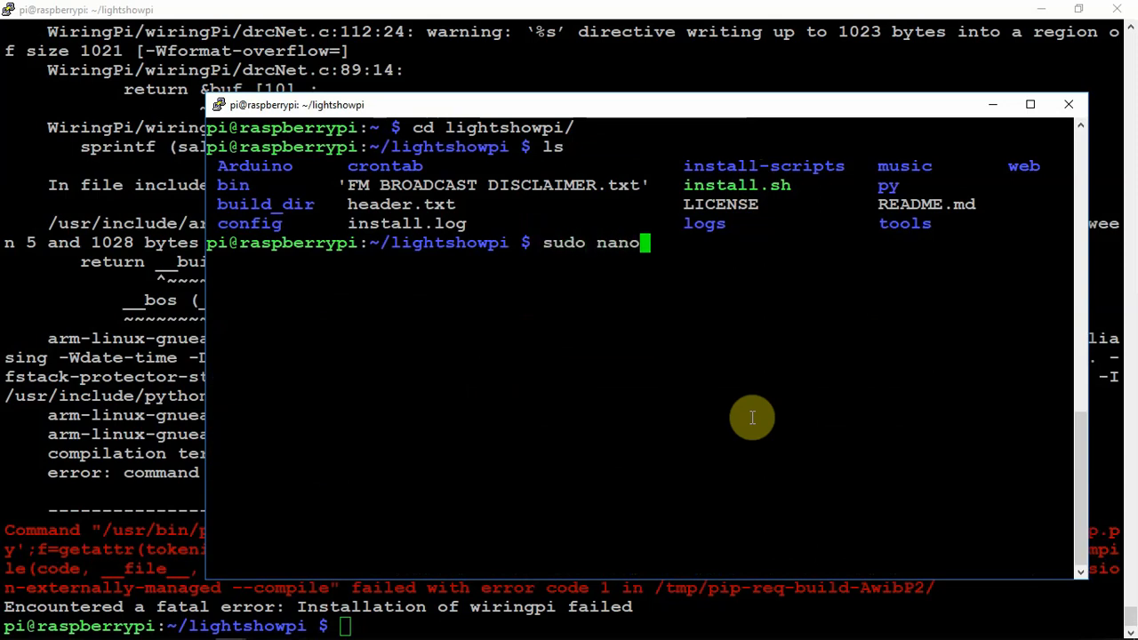
text(install)
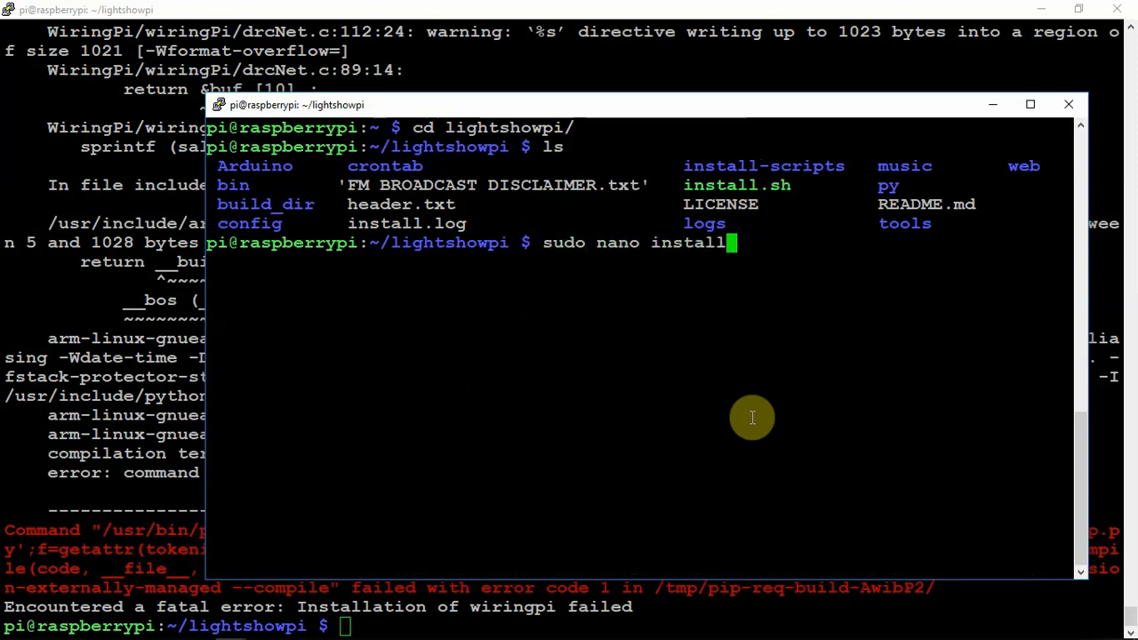
text(.sh)
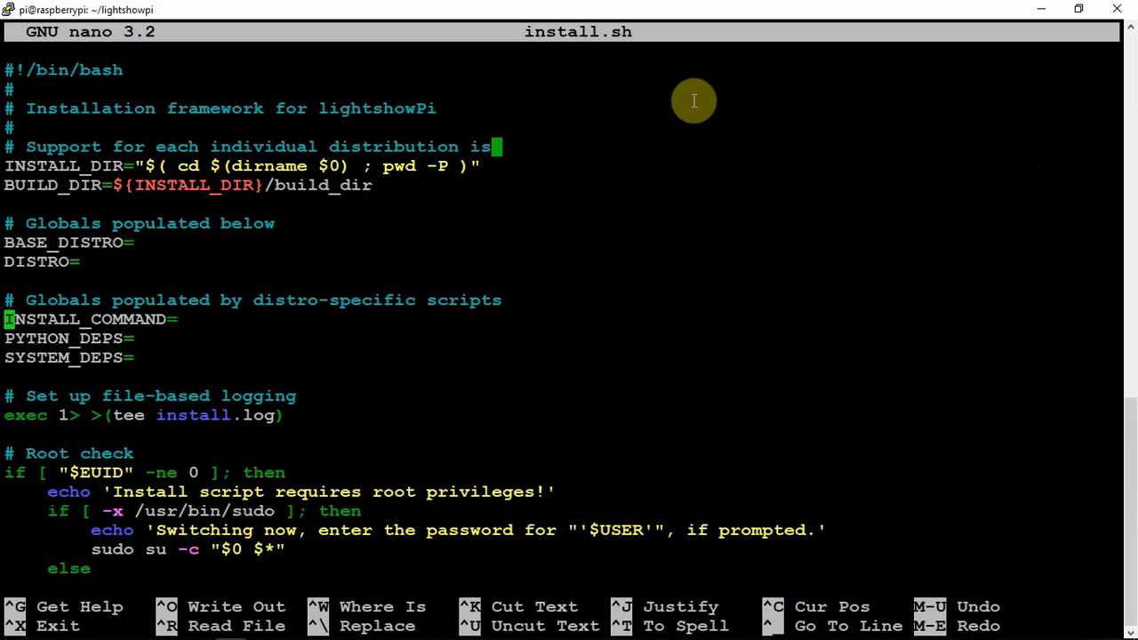
Step: Scroll install.sh down to the '# Install wiringpi-python' block
scroll(down, 3)
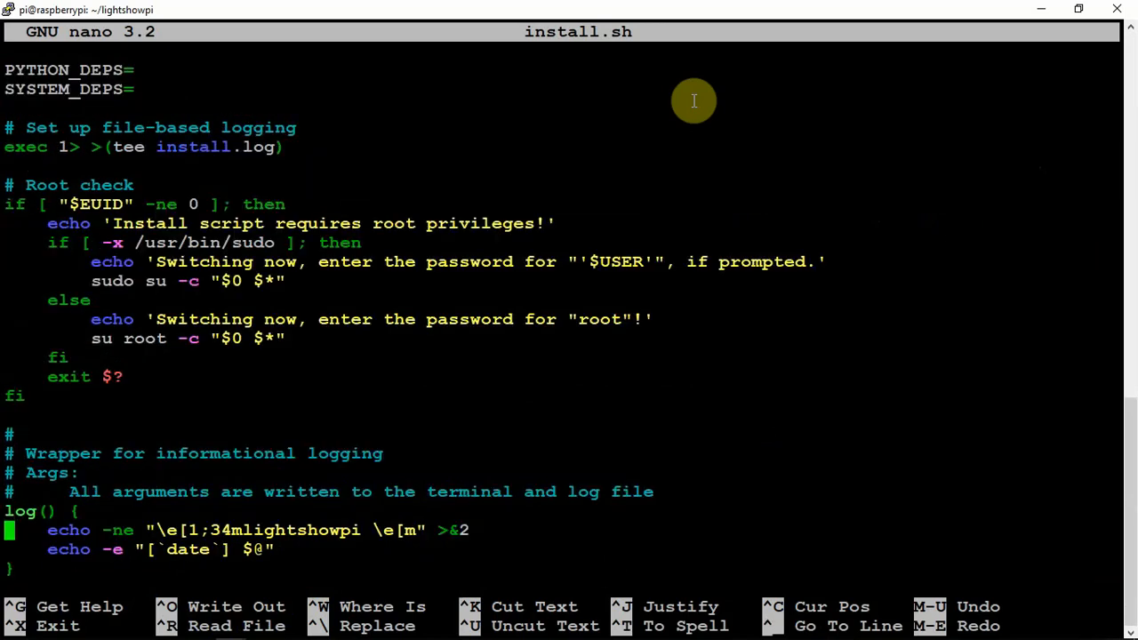
scroll(down, 3)
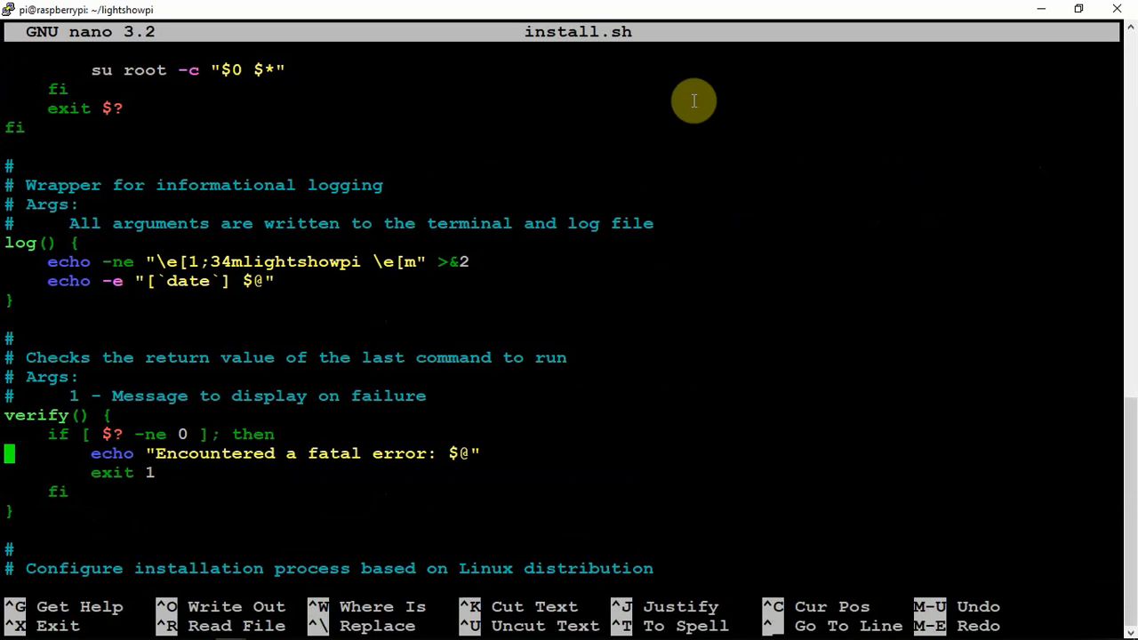
scroll(down, 3)
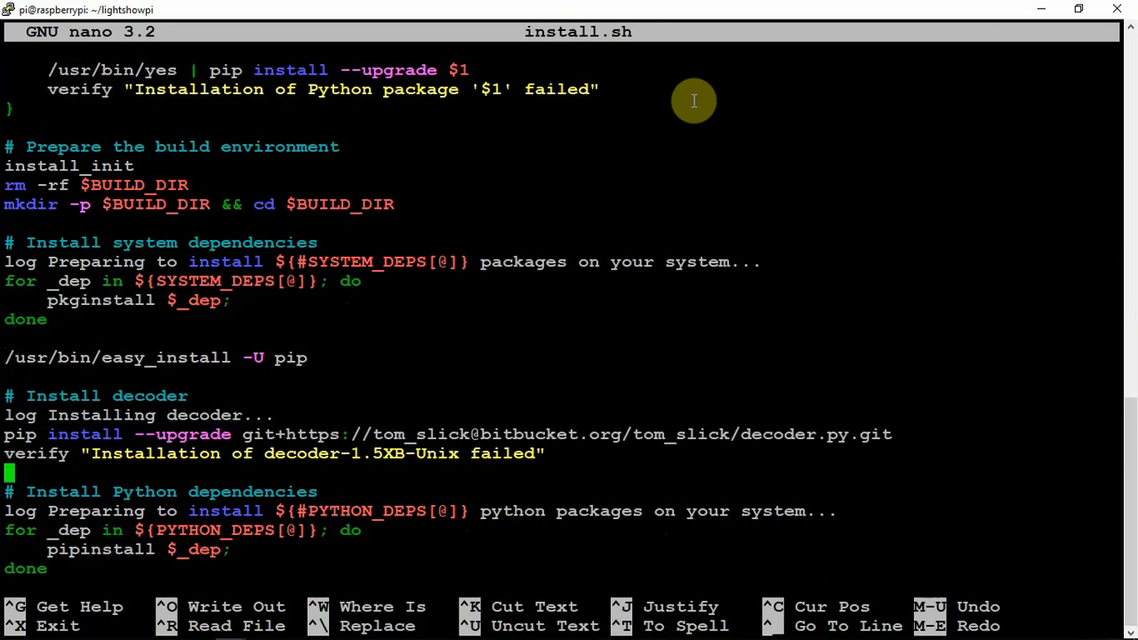
scroll(down, 3)
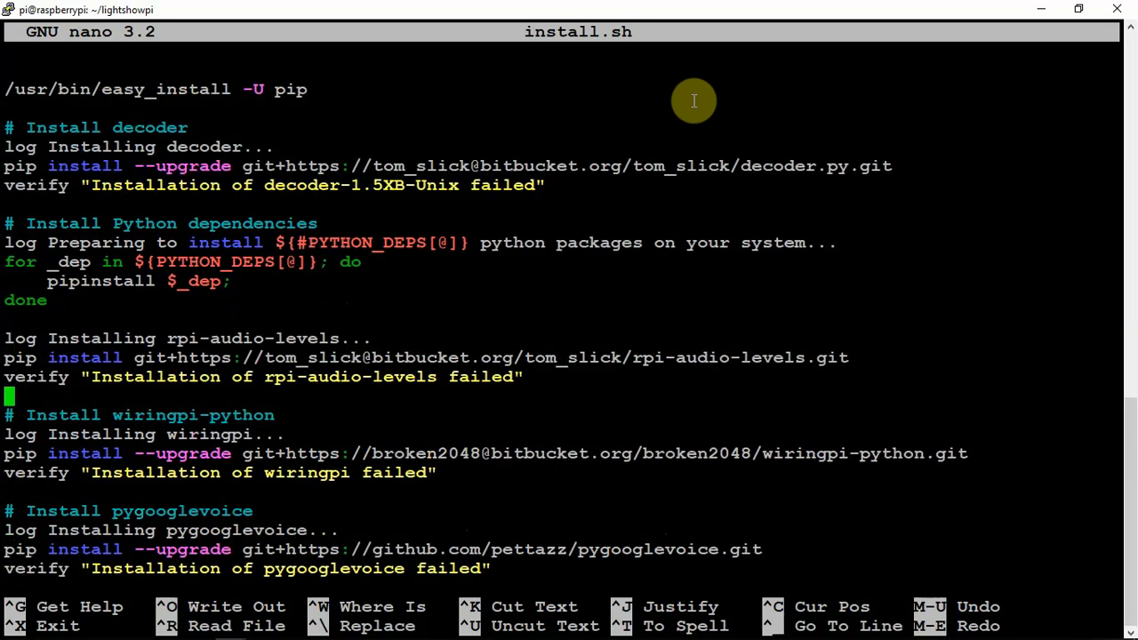
scroll(down, 3)
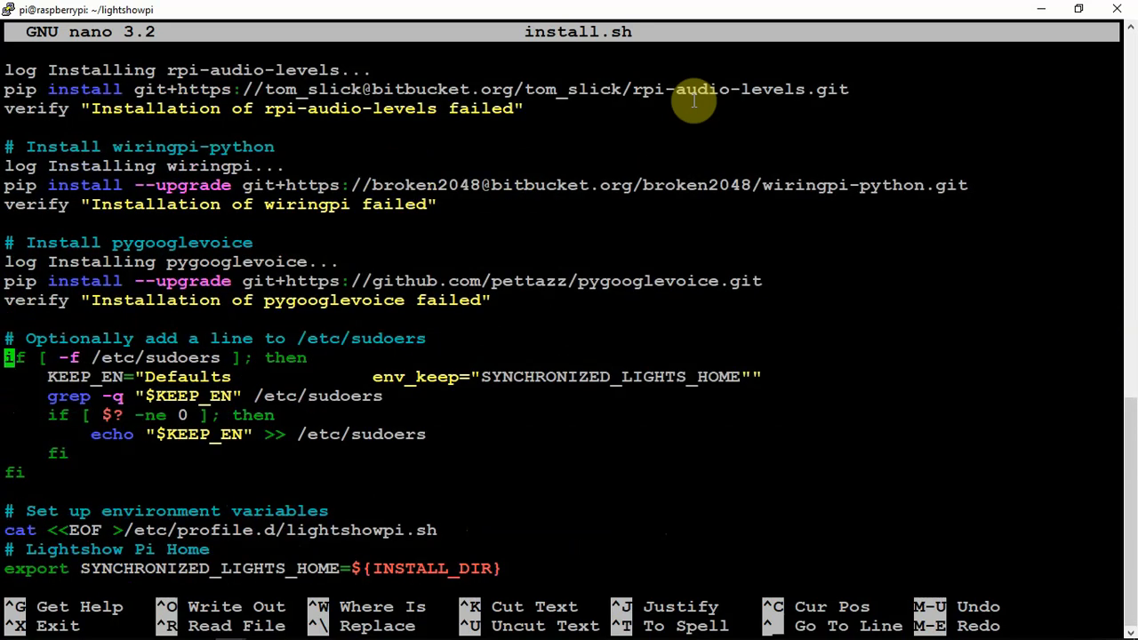
scroll(down, 3)
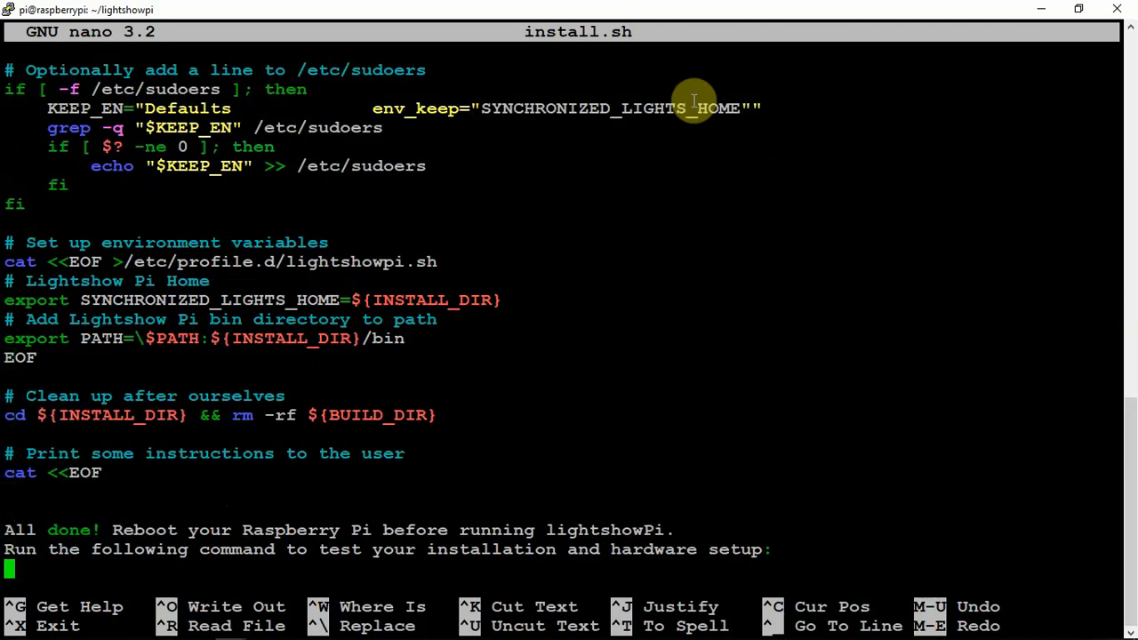
scroll(down, 3)
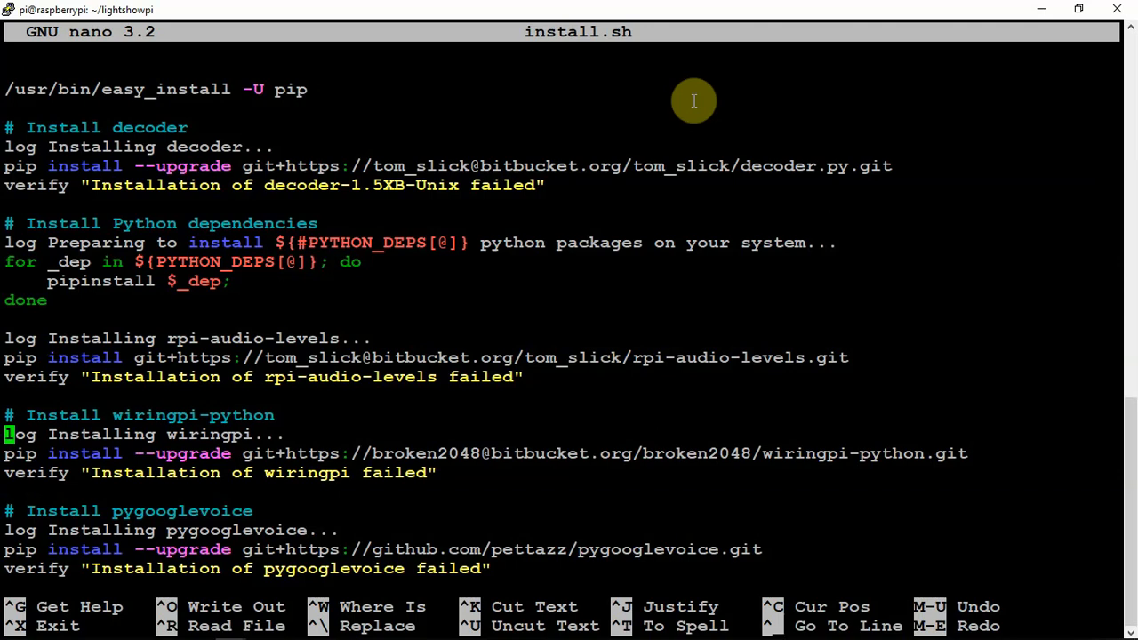
Step: Prefix the wiringpi-python log, pip install and verify lines with '#', then exit nano
text(#)
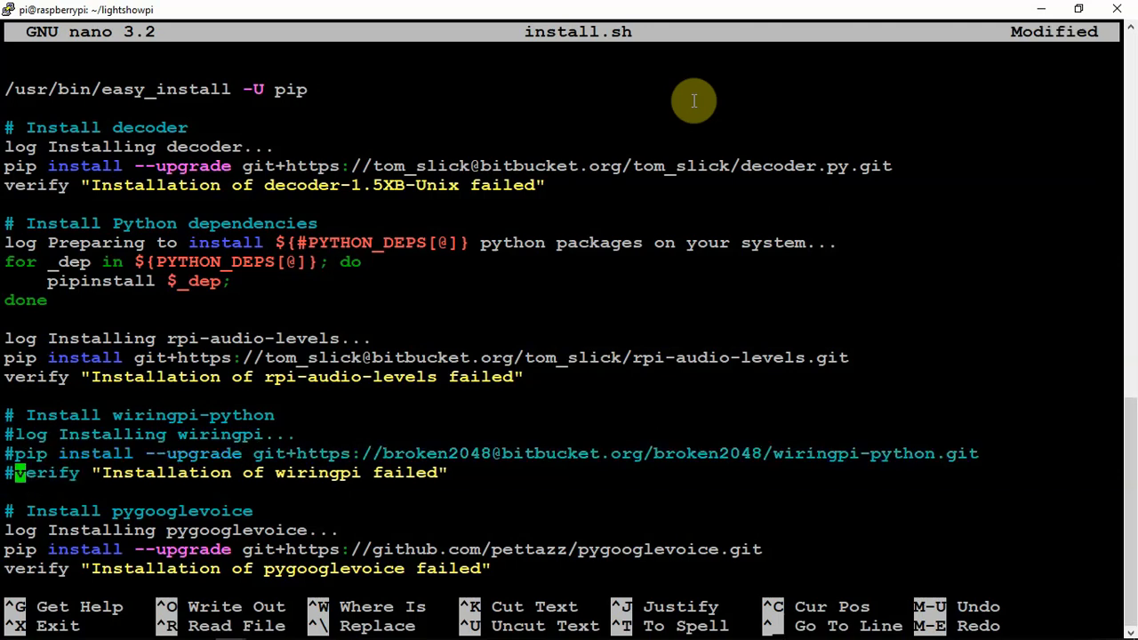
mouse_move(9, 352)
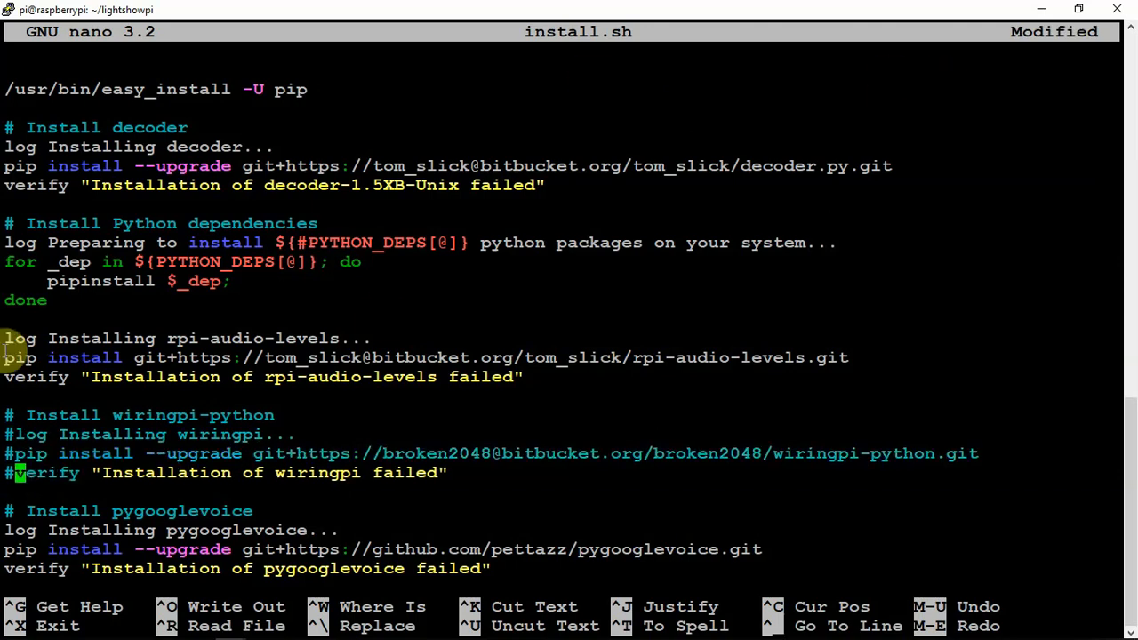
mouse_move(635, 373)
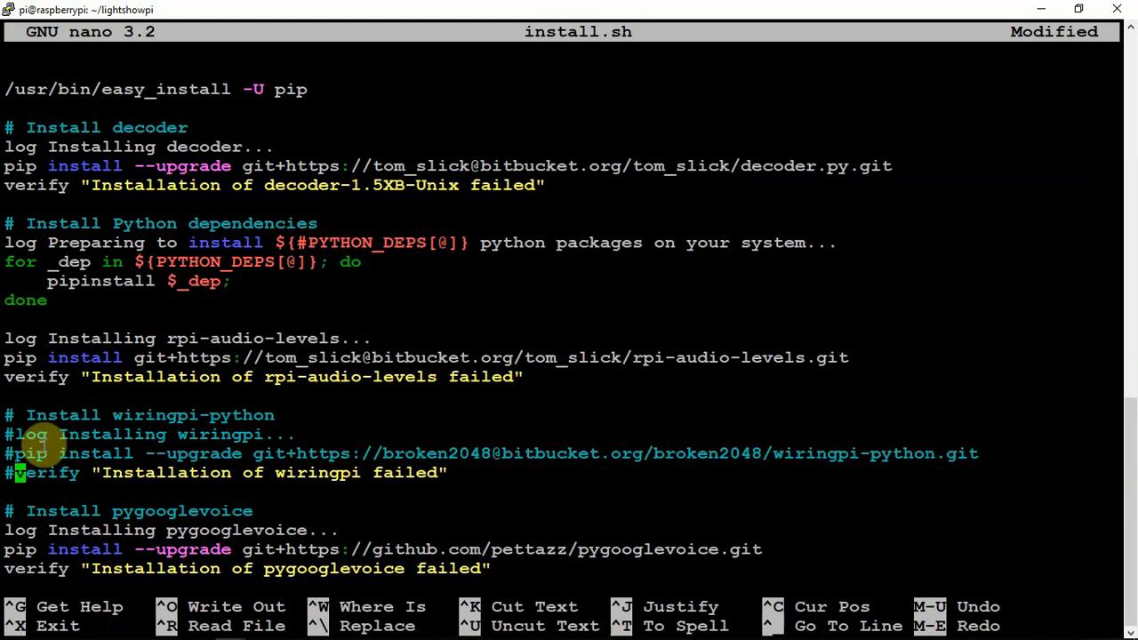
key(ctrl+x)
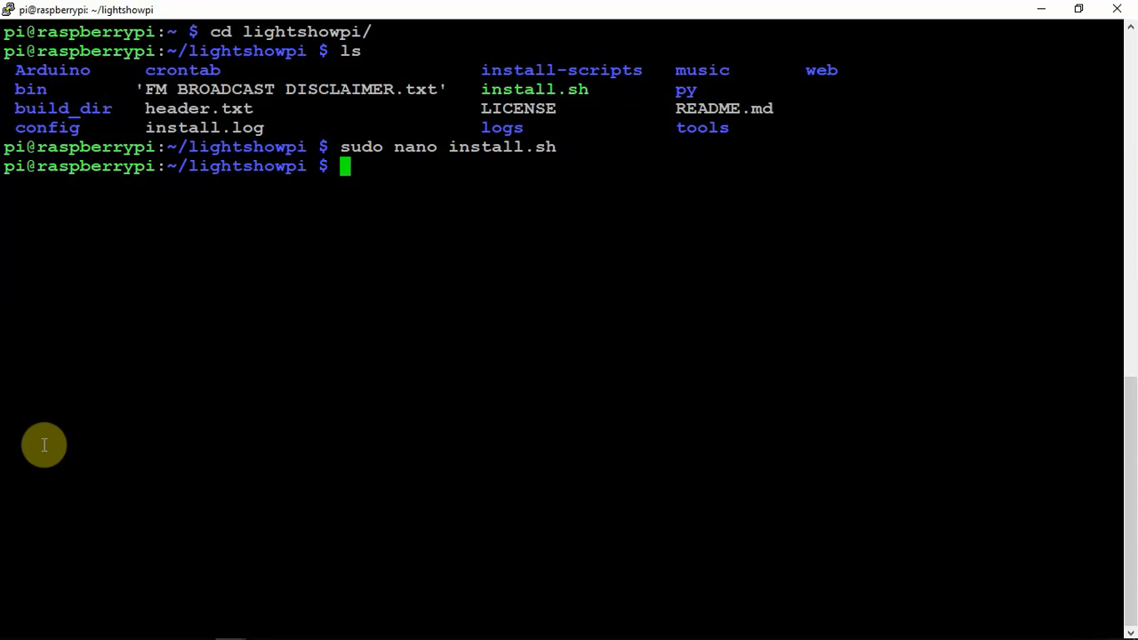
Step: Install wiringpi 2.46.0 on the Pi with sudo pip install wiringpi
text(sudo)
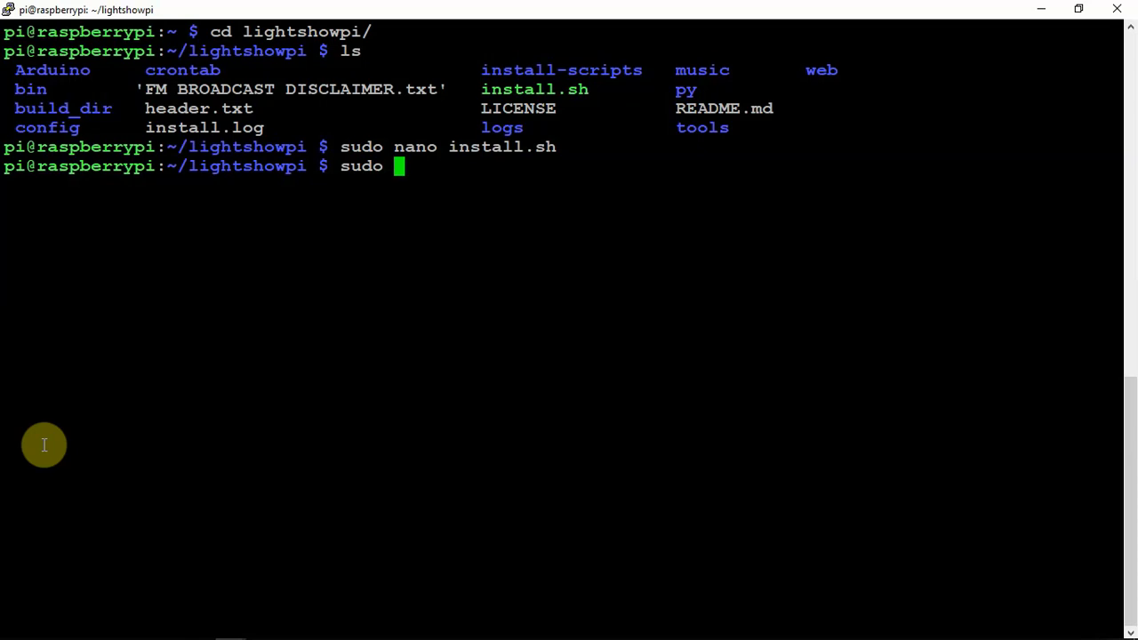
text(pip)
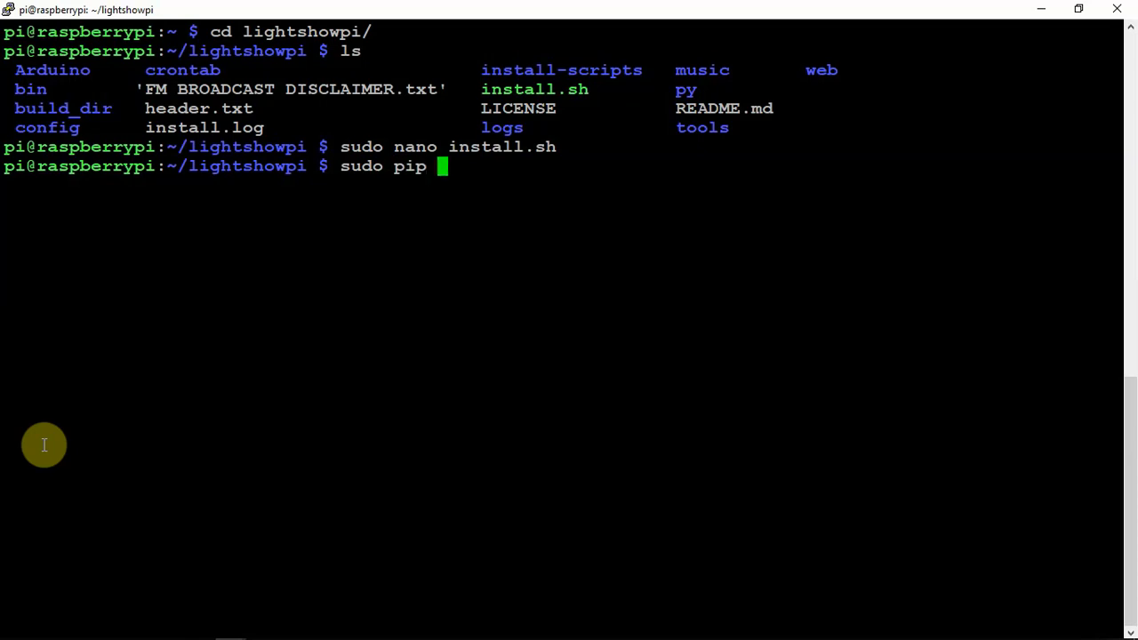
text(install)
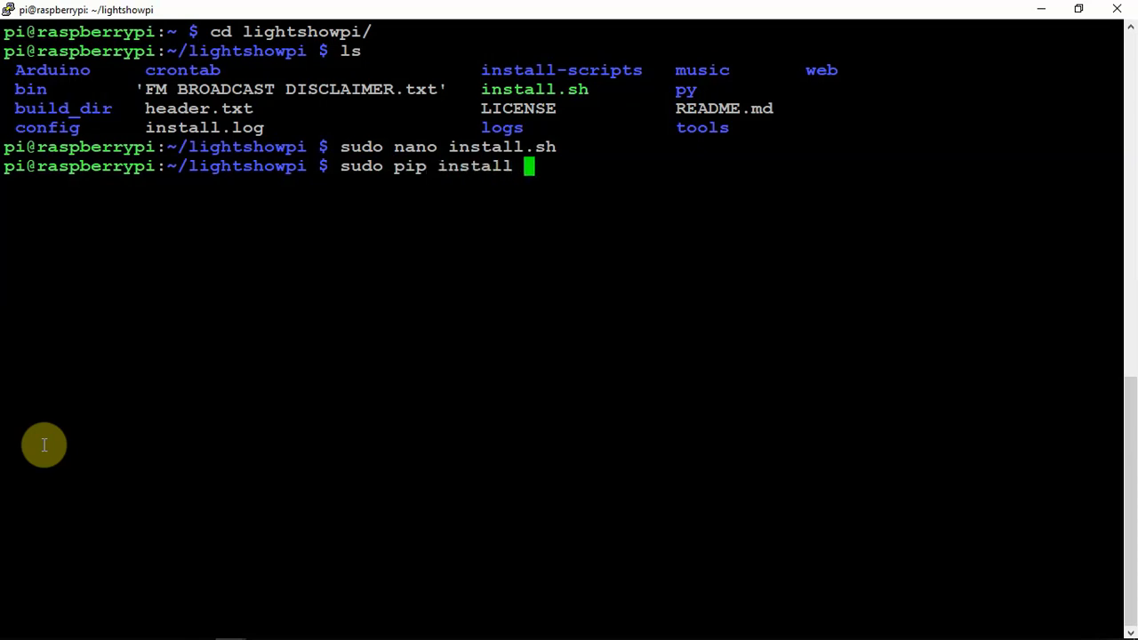
text(wiringpi)
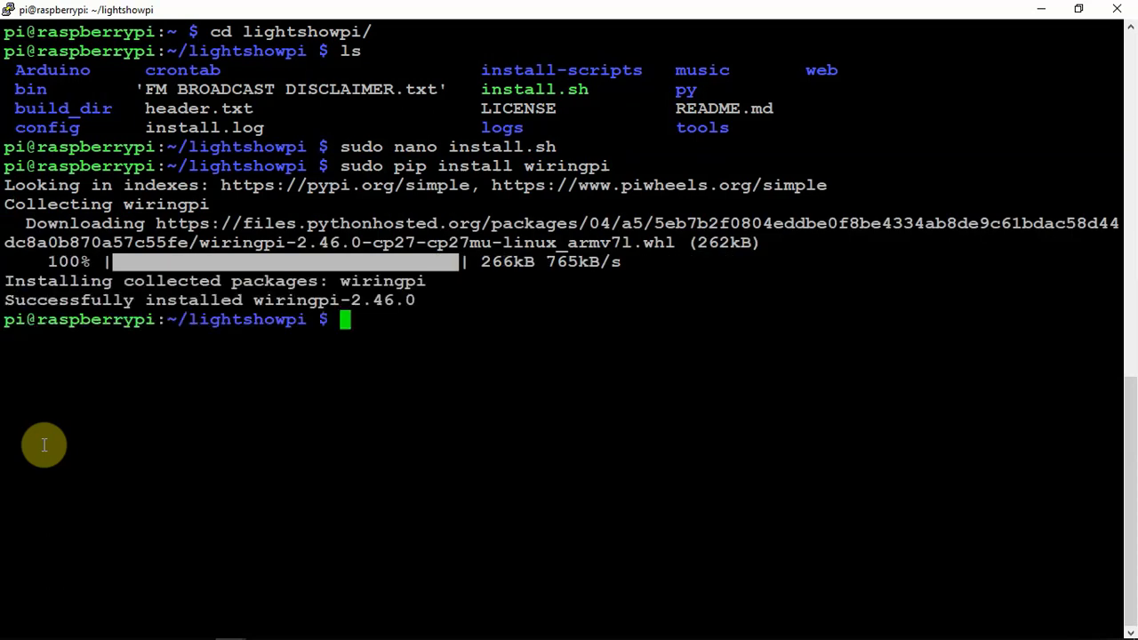
mouse_move(162, 203)
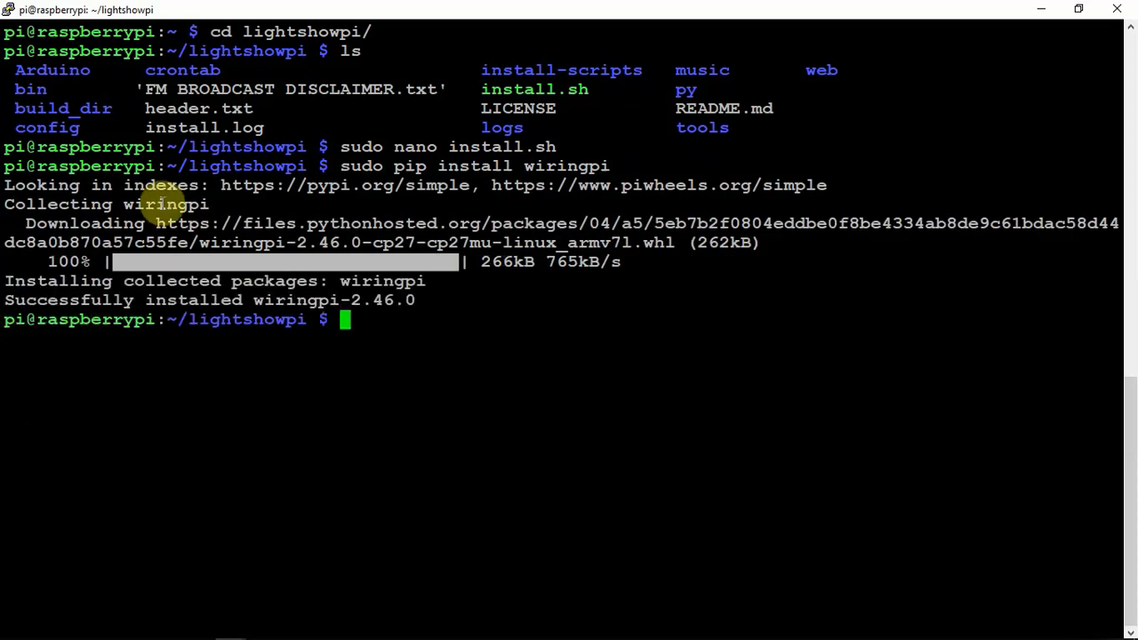
Step: Clear the terminal and rerun sudo ./install.sh until it reports All done and asks for a reboot
text(clear)
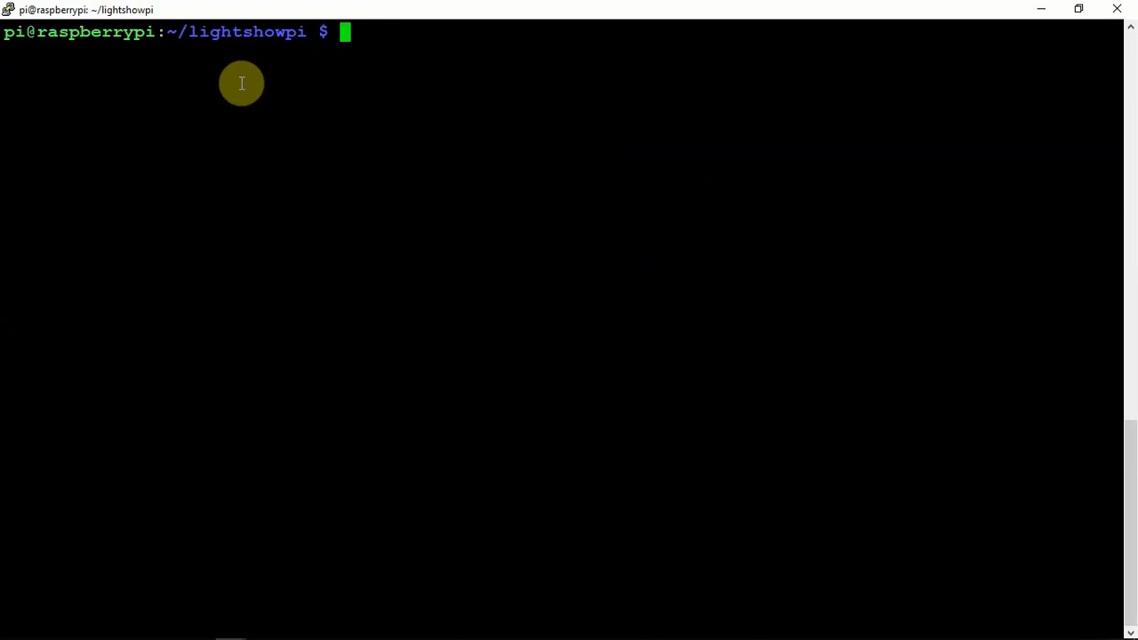
text(sudo i)
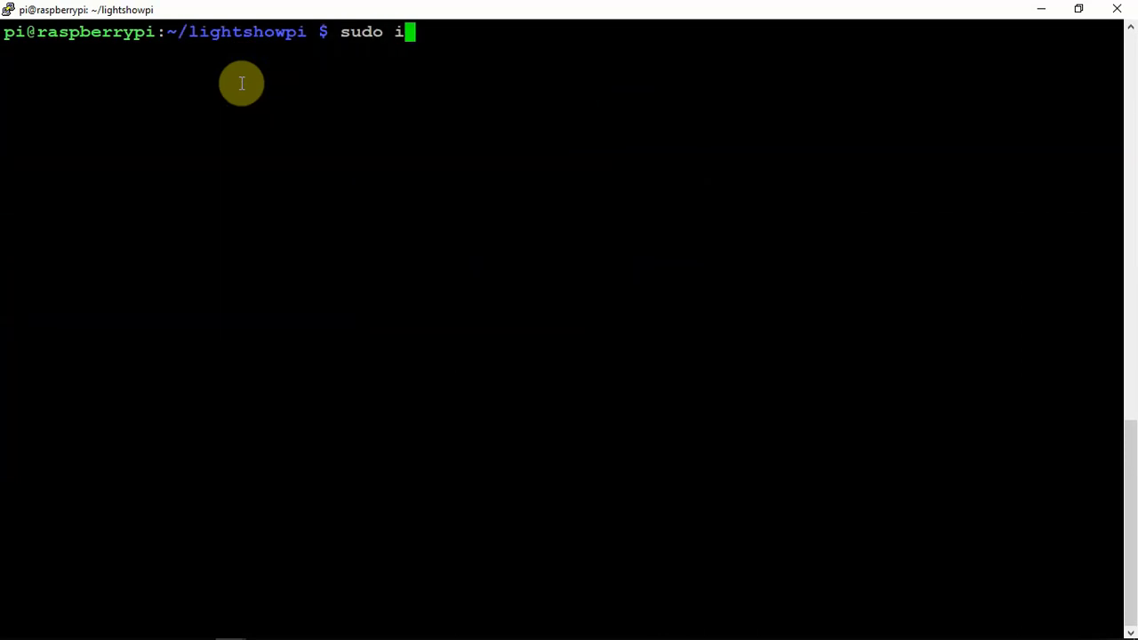
text(ns)
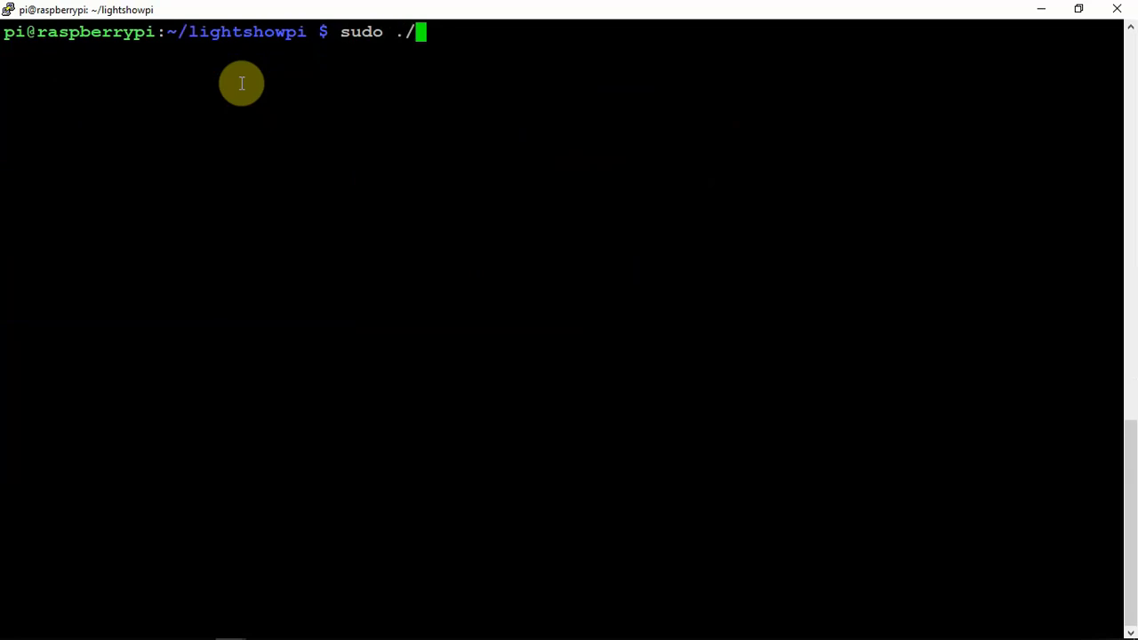
text(install)
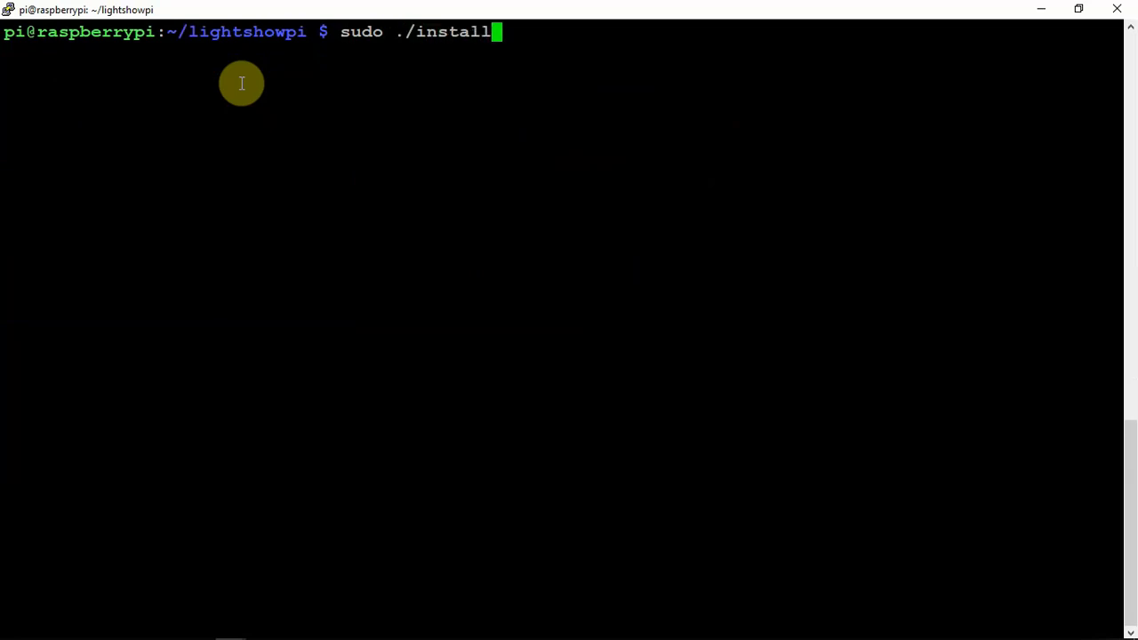
key(Return)
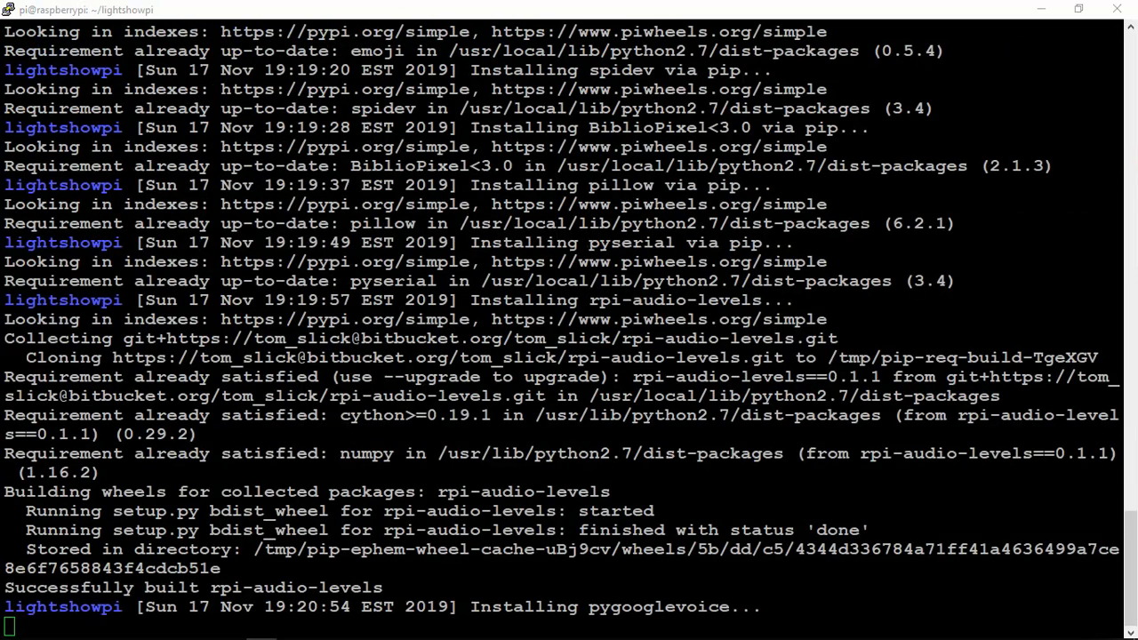
scroll(down, 3)
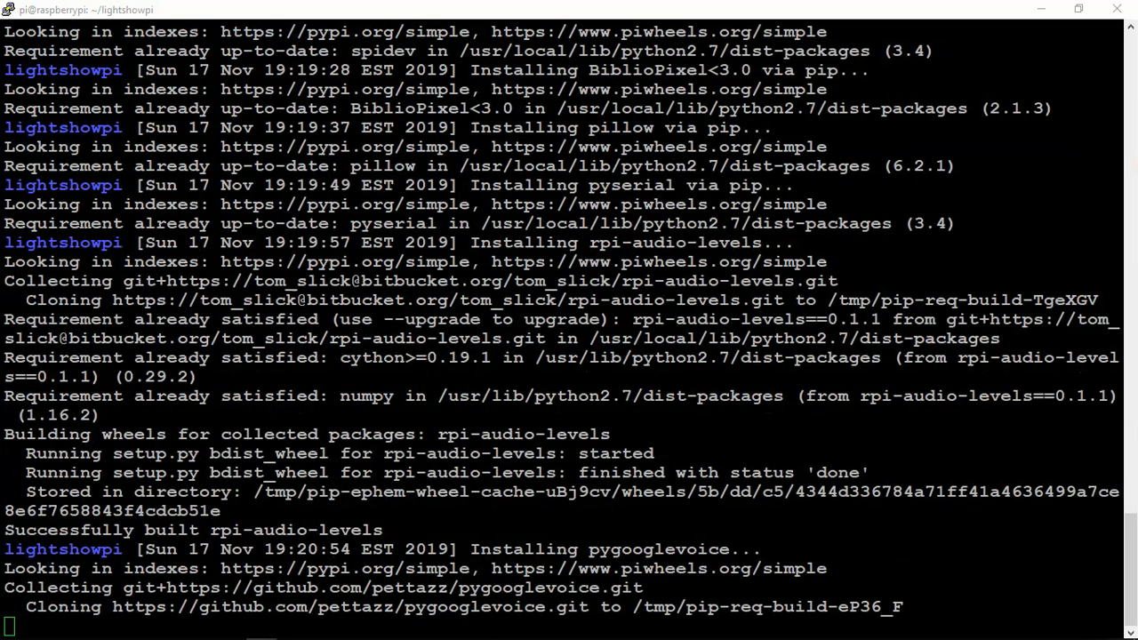
scroll(down, 3)
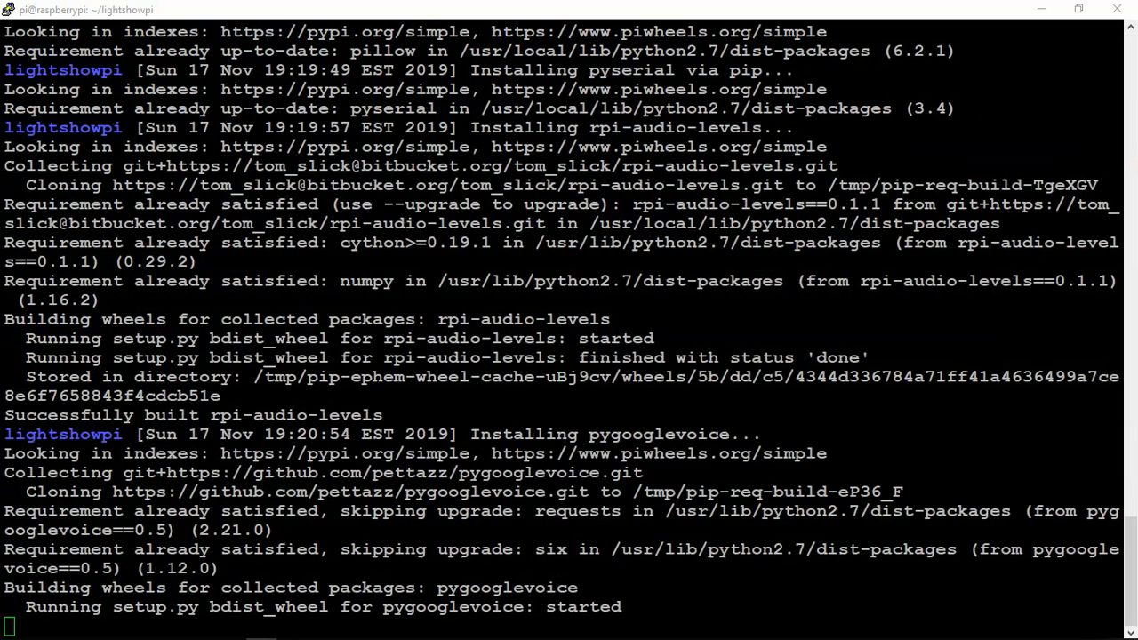
scroll(down, 3)
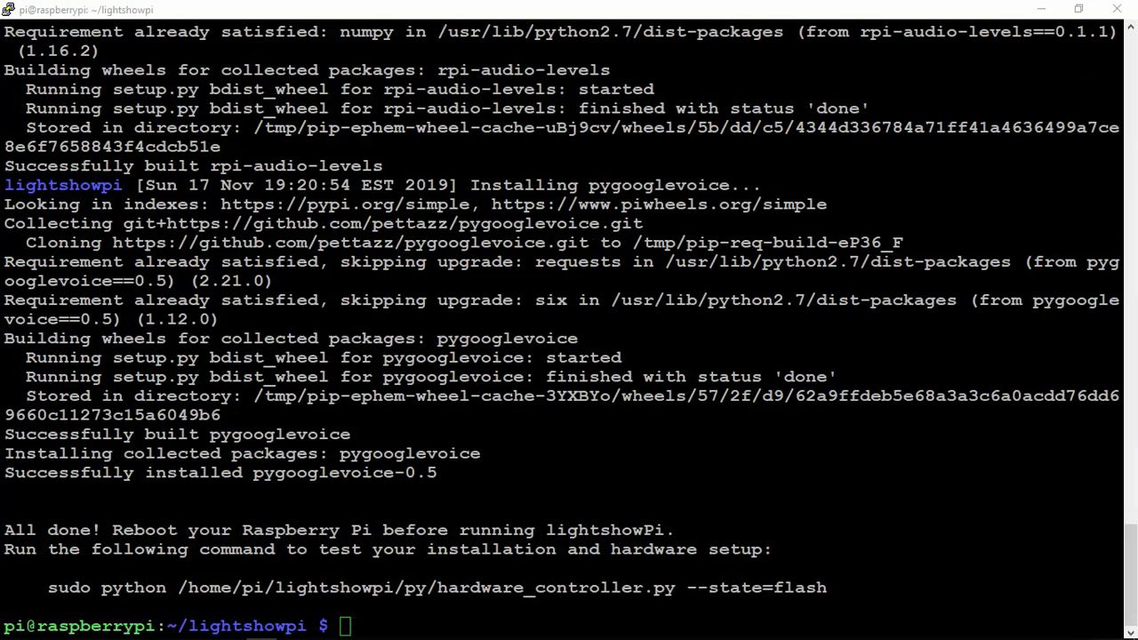
mouse_move(687, 313)
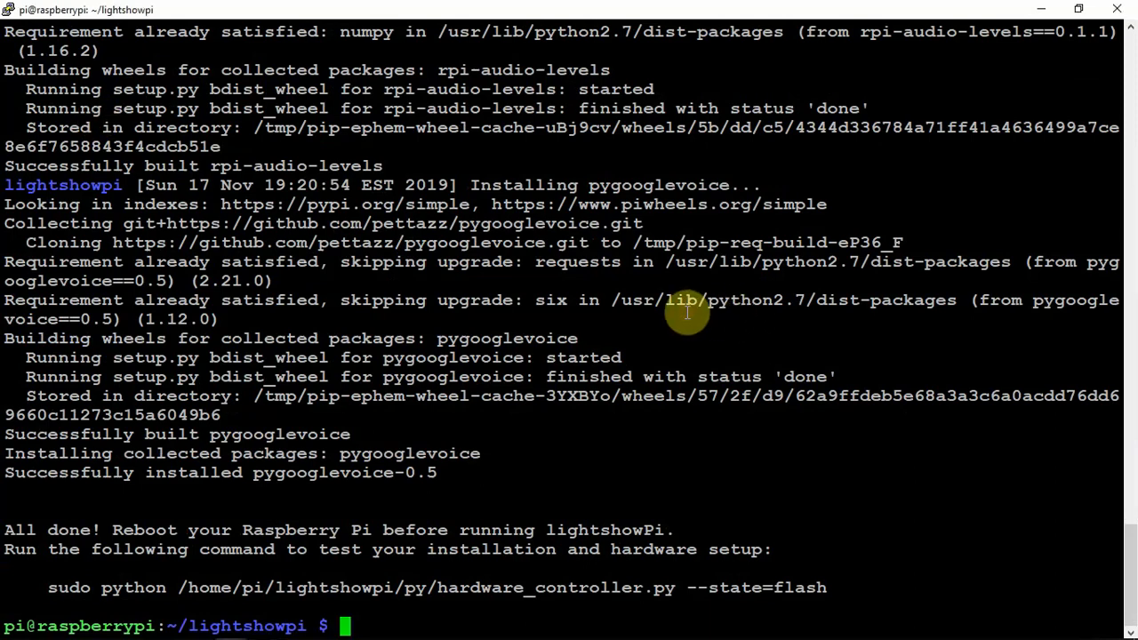
Step: Reboot the Pi with sudo reboot, then restart the PuTTY session and log in as pi
text(sudo reboot)
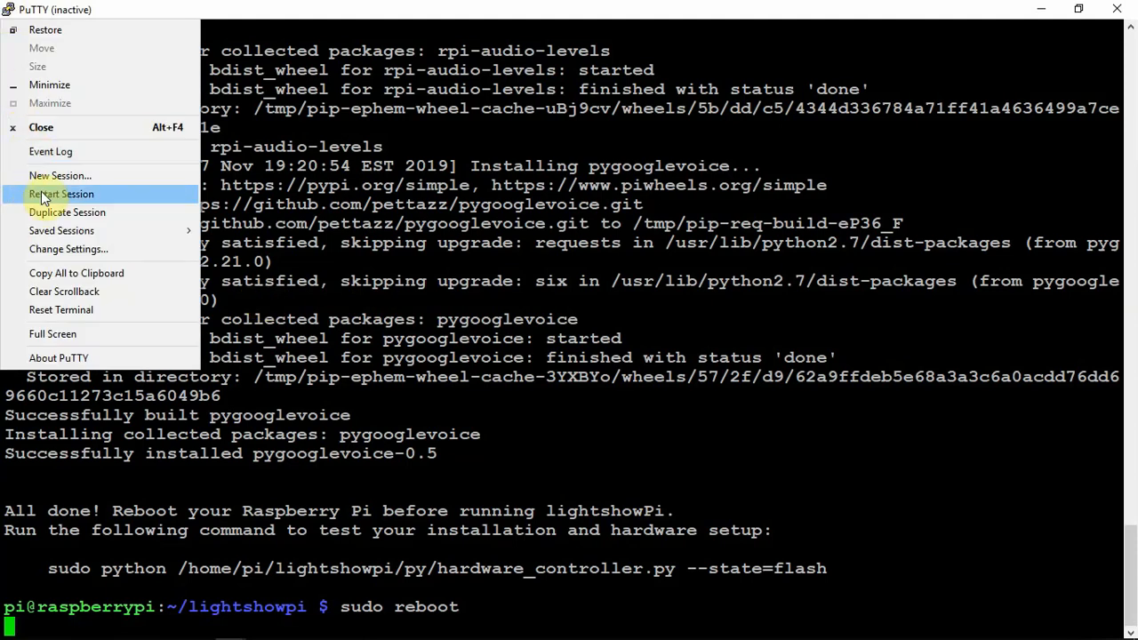
mouse_move(75, 193)
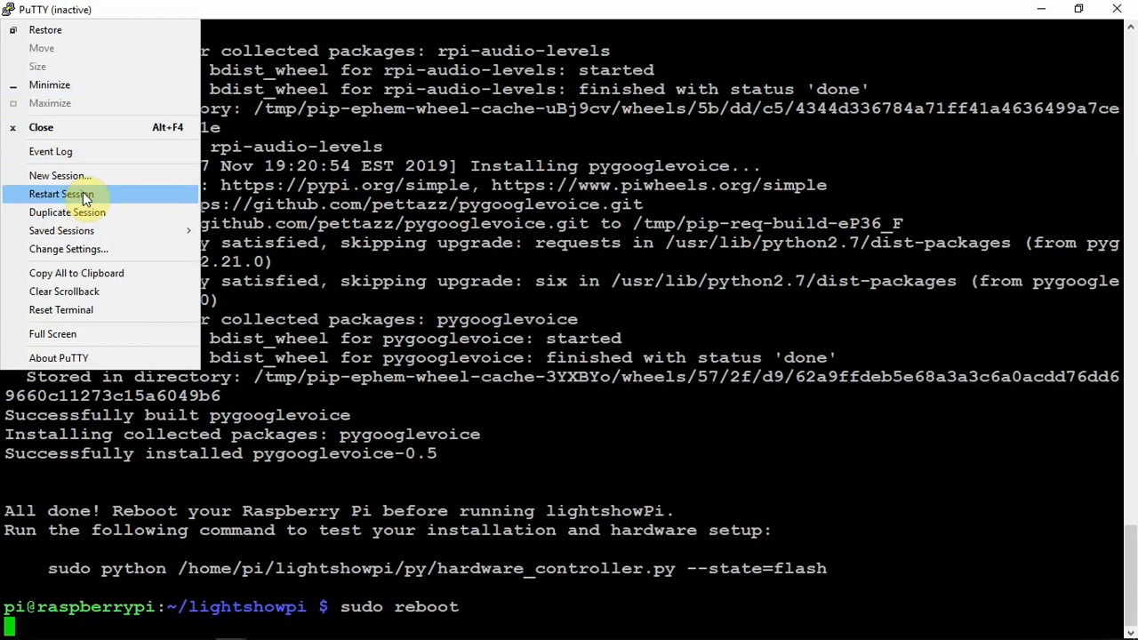
click(61, 194)
text(pi)
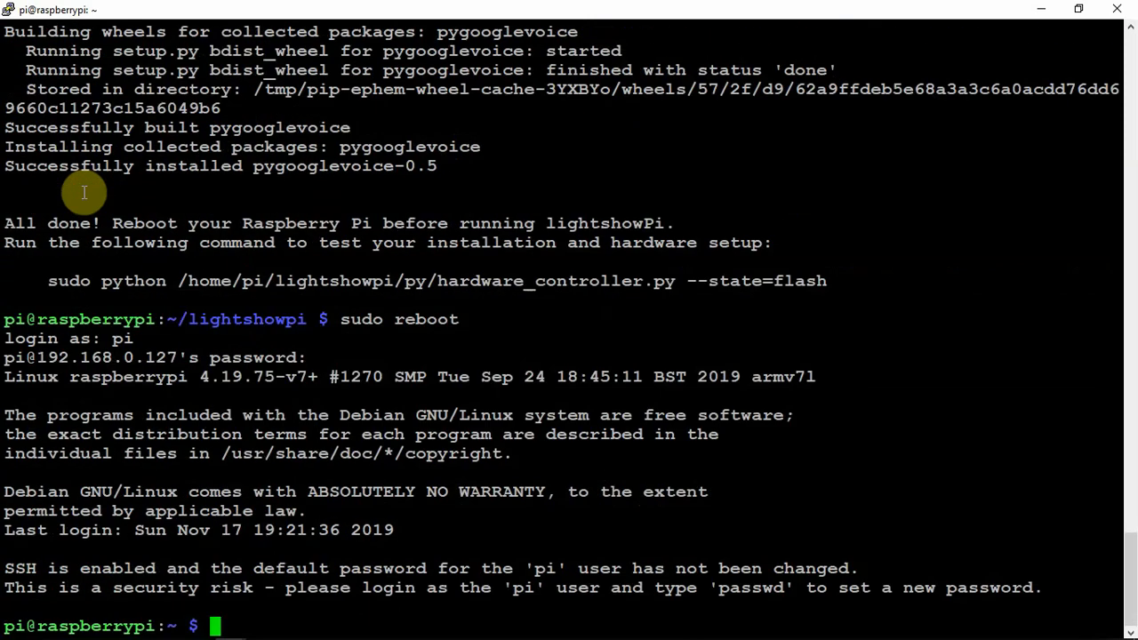
Step: Run py/hardware_controller.py --state=flash in lightshowpi across channels 1-8, then stop it with Ctrl+C
text(cd)
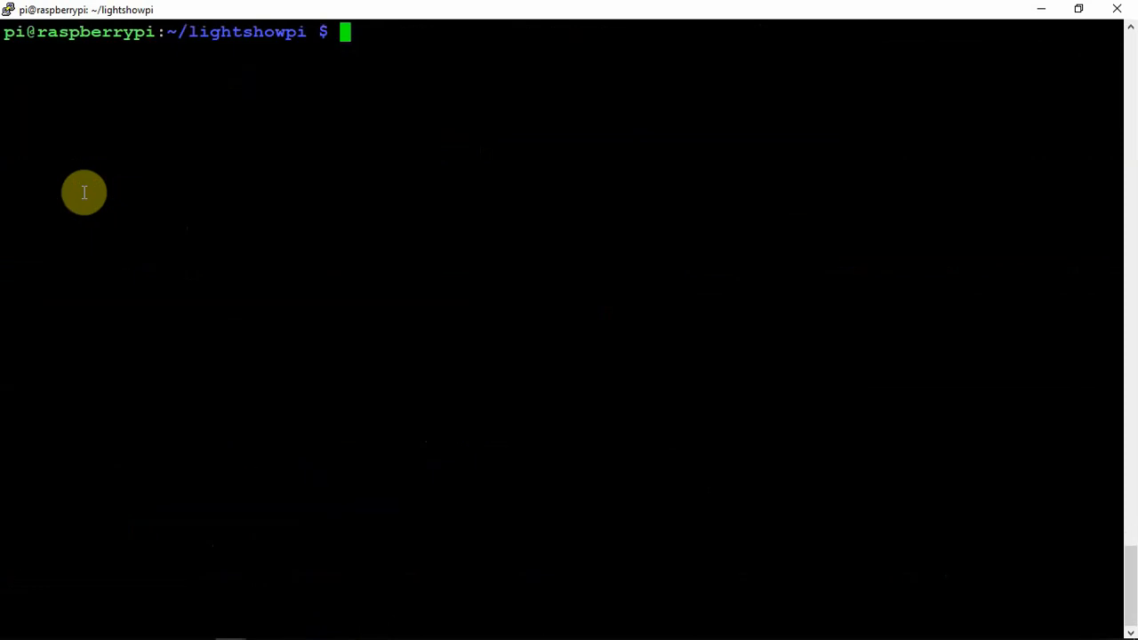
text(sudo python py/hardware_controller.py --state=flash)
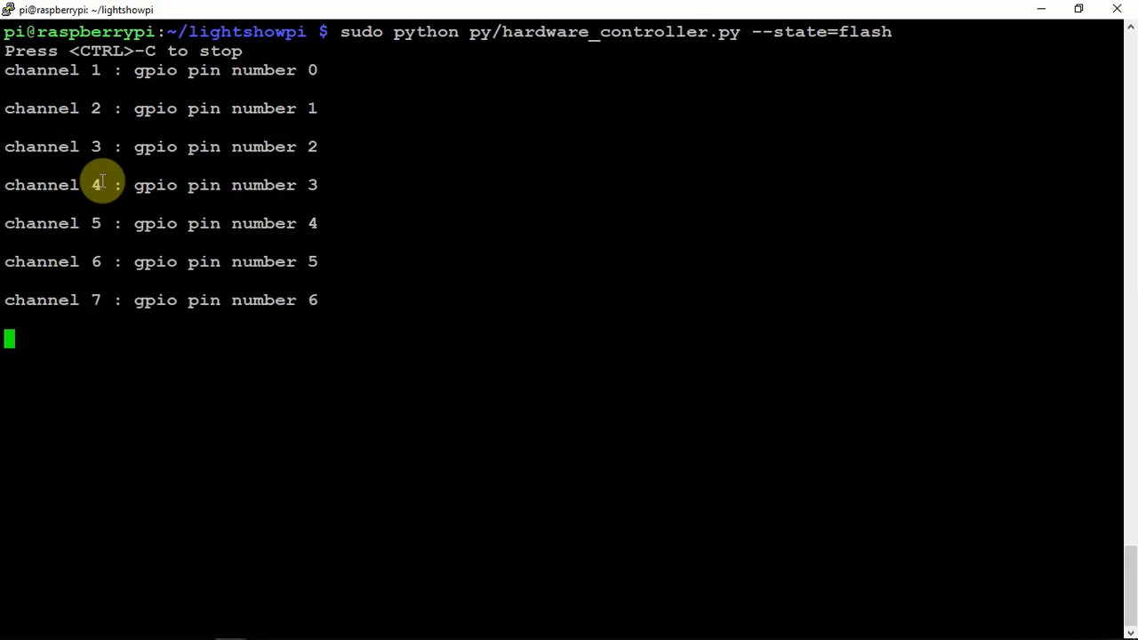
key(ctrl+c)
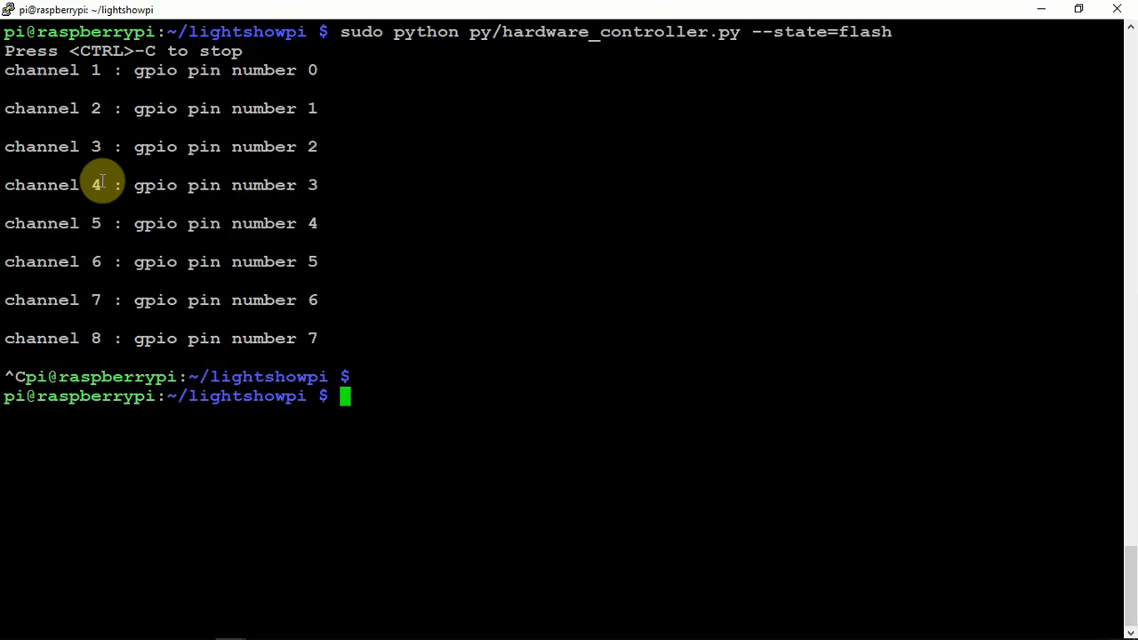
Step: Return to the home directory with cd
text(cd)
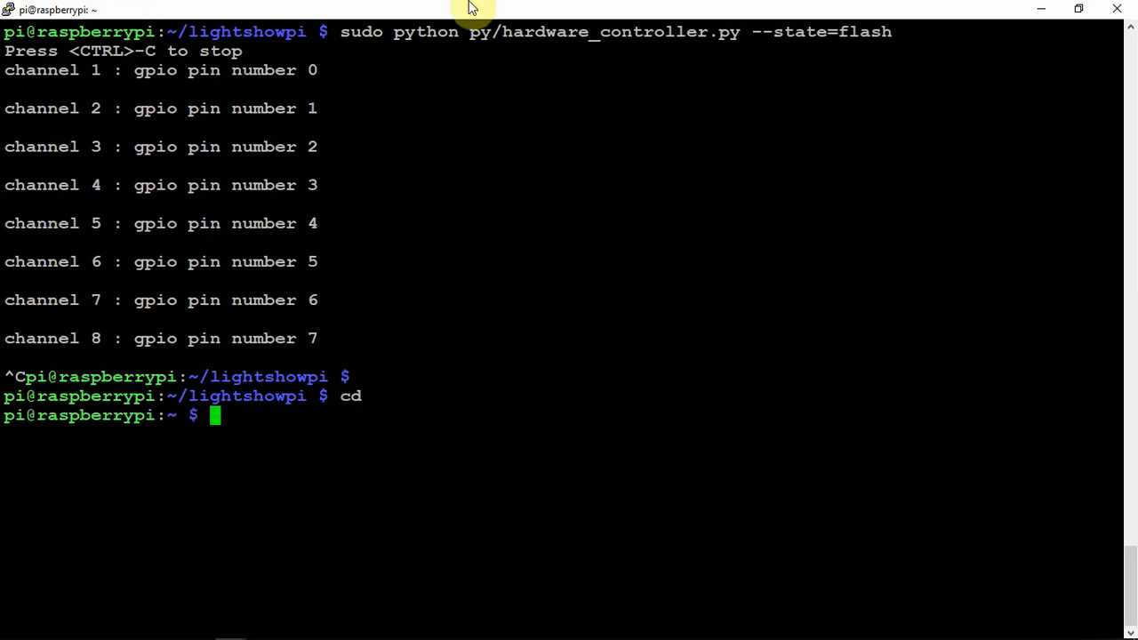
mouse_move(889, 7)
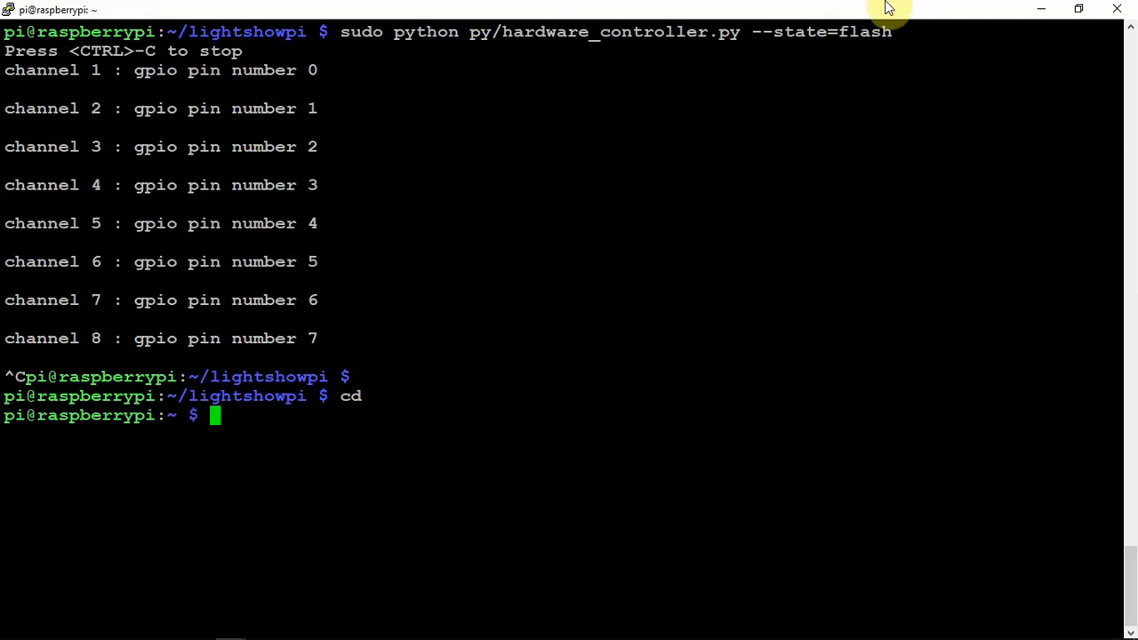